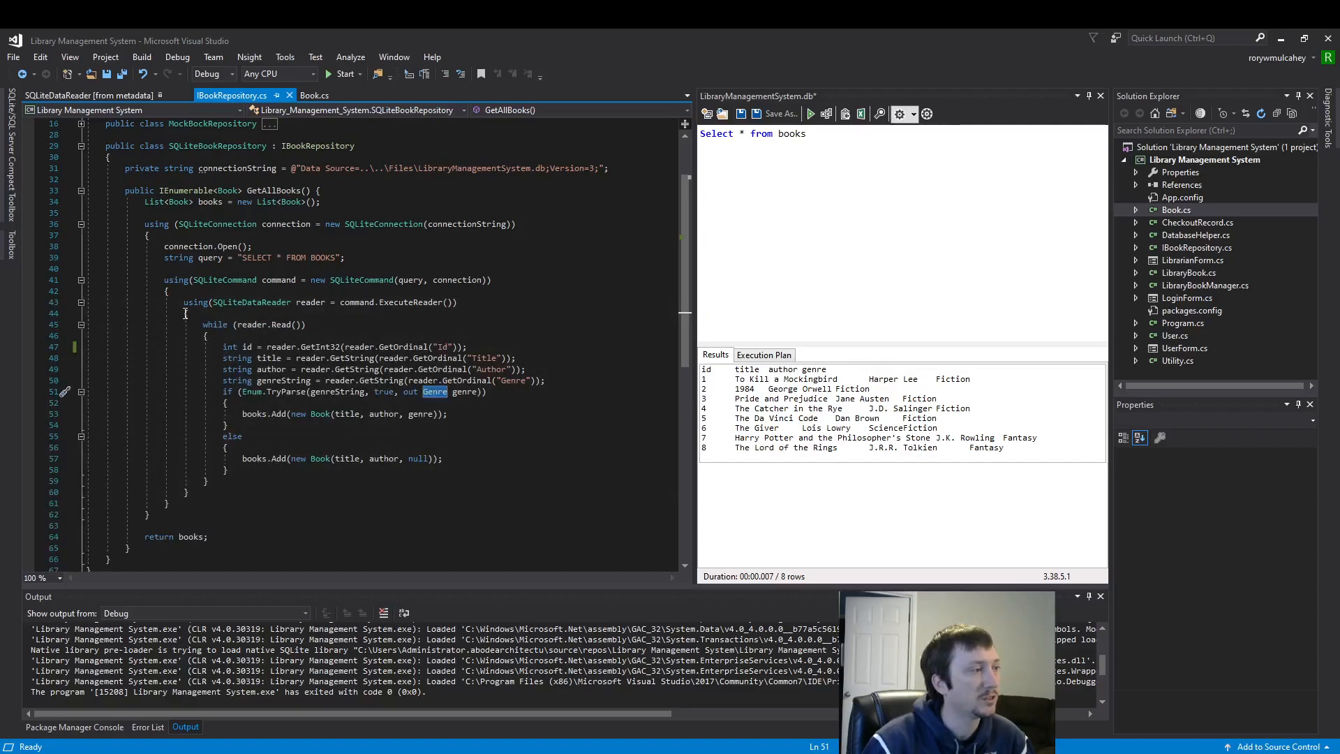
Show DB Browser for SQLite with LibraryManagementSystem.db next to the GetAllBooks code.
left_click_drag(202, 323, 185, 491)
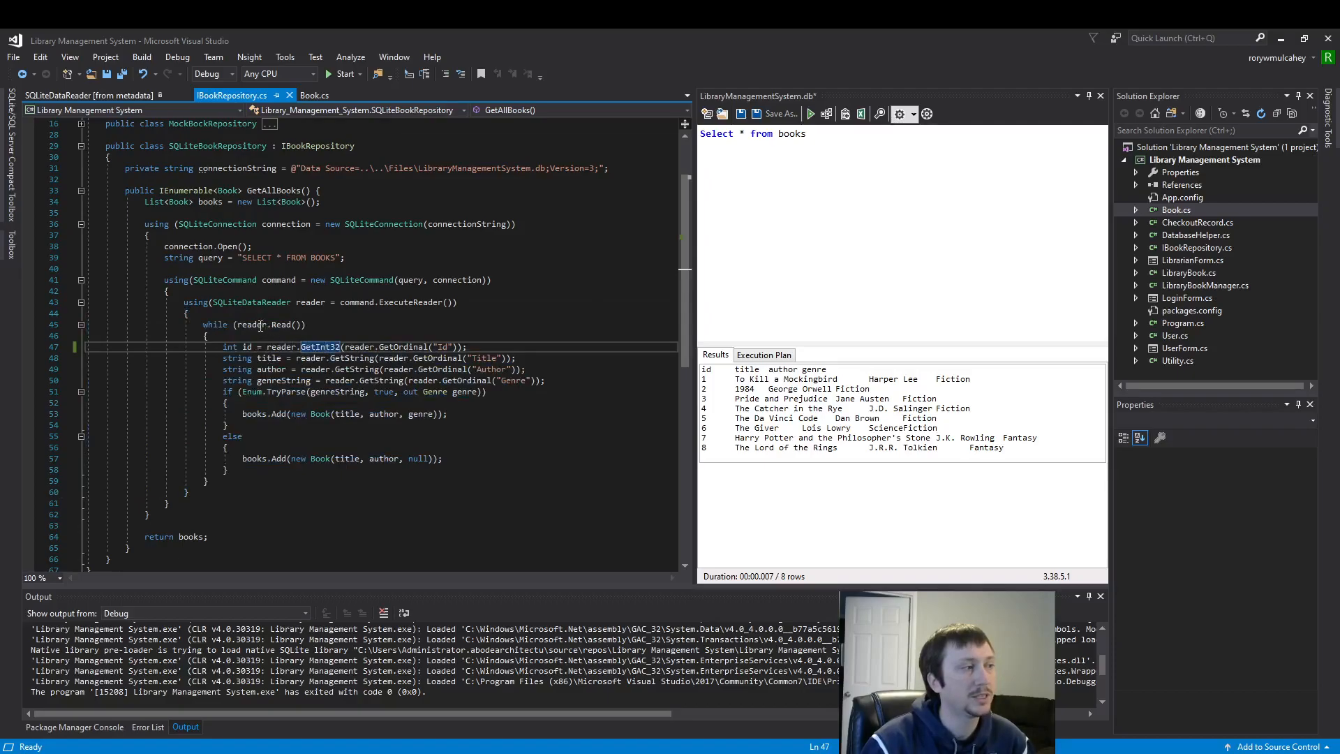
left_click(310, 301)
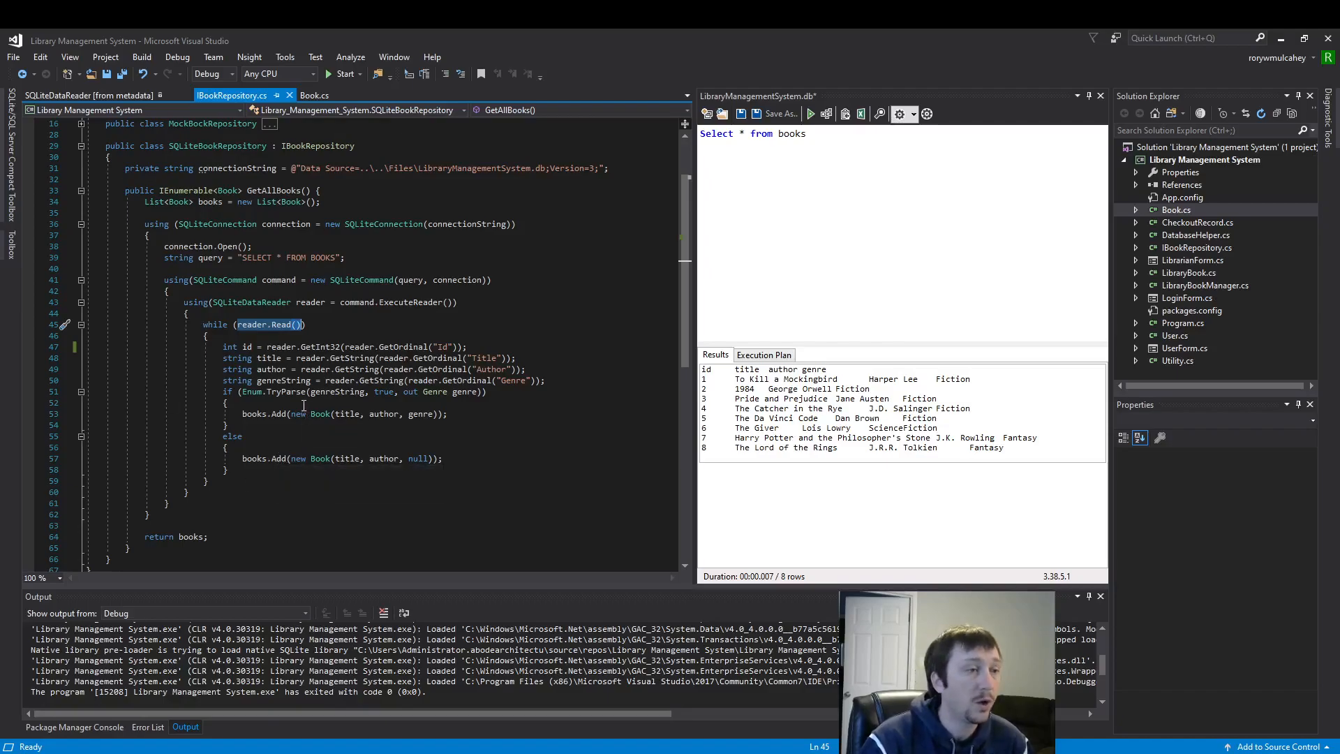
mouse_move(231, 346)
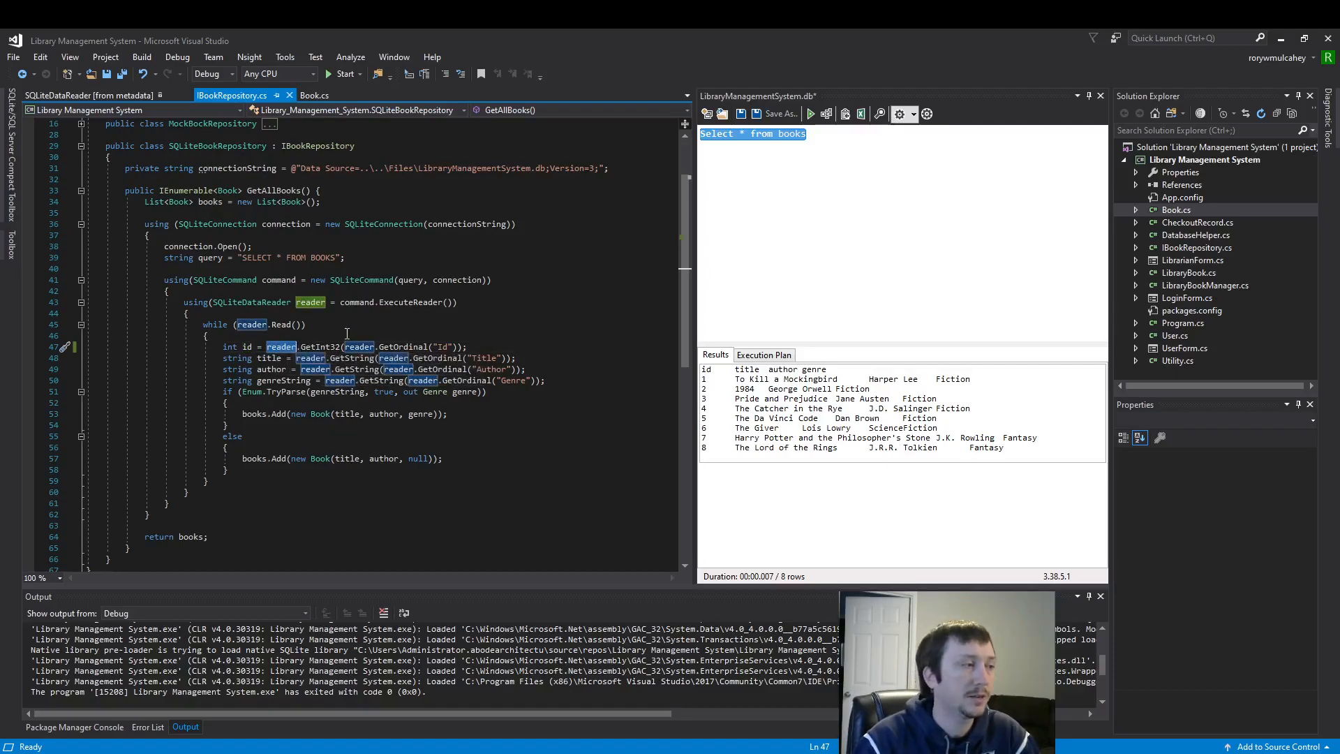
left_click(316, 346)
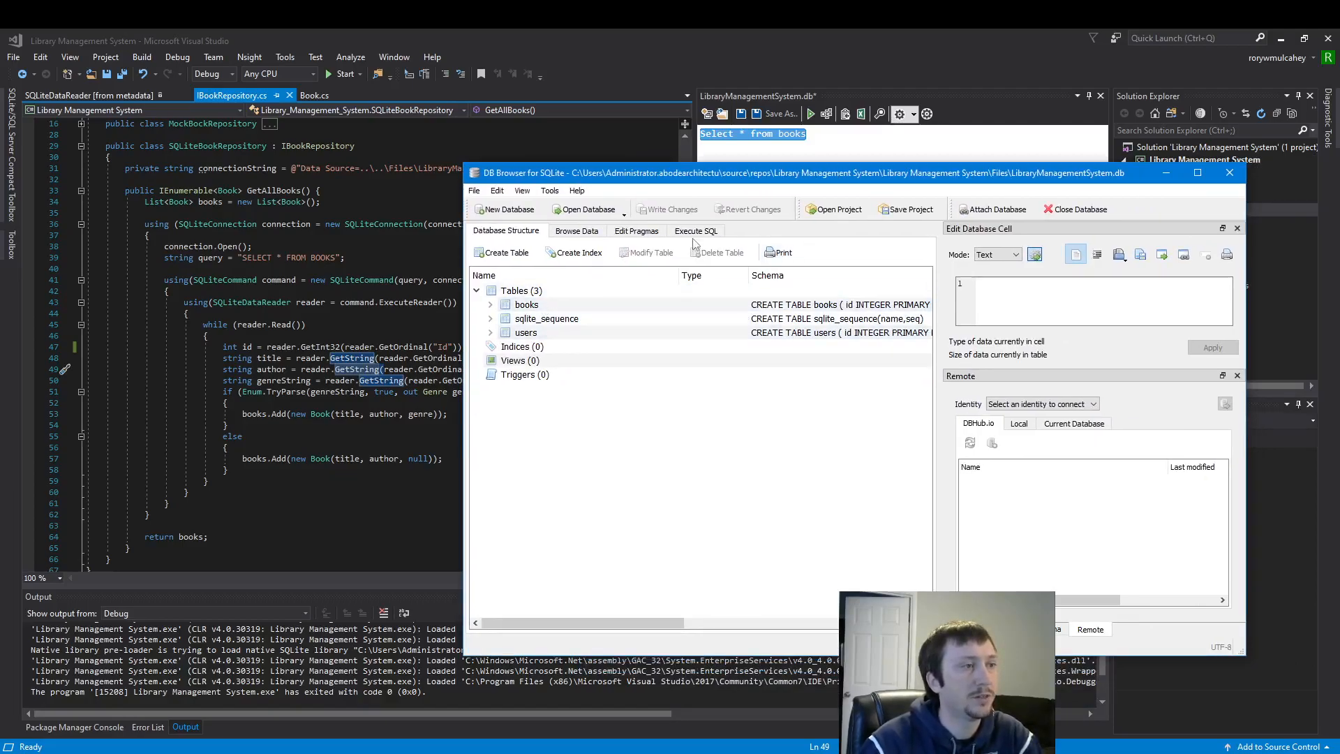
Run 'select * from books' and highlight the id and genre result columns.
left_click(695, 231)
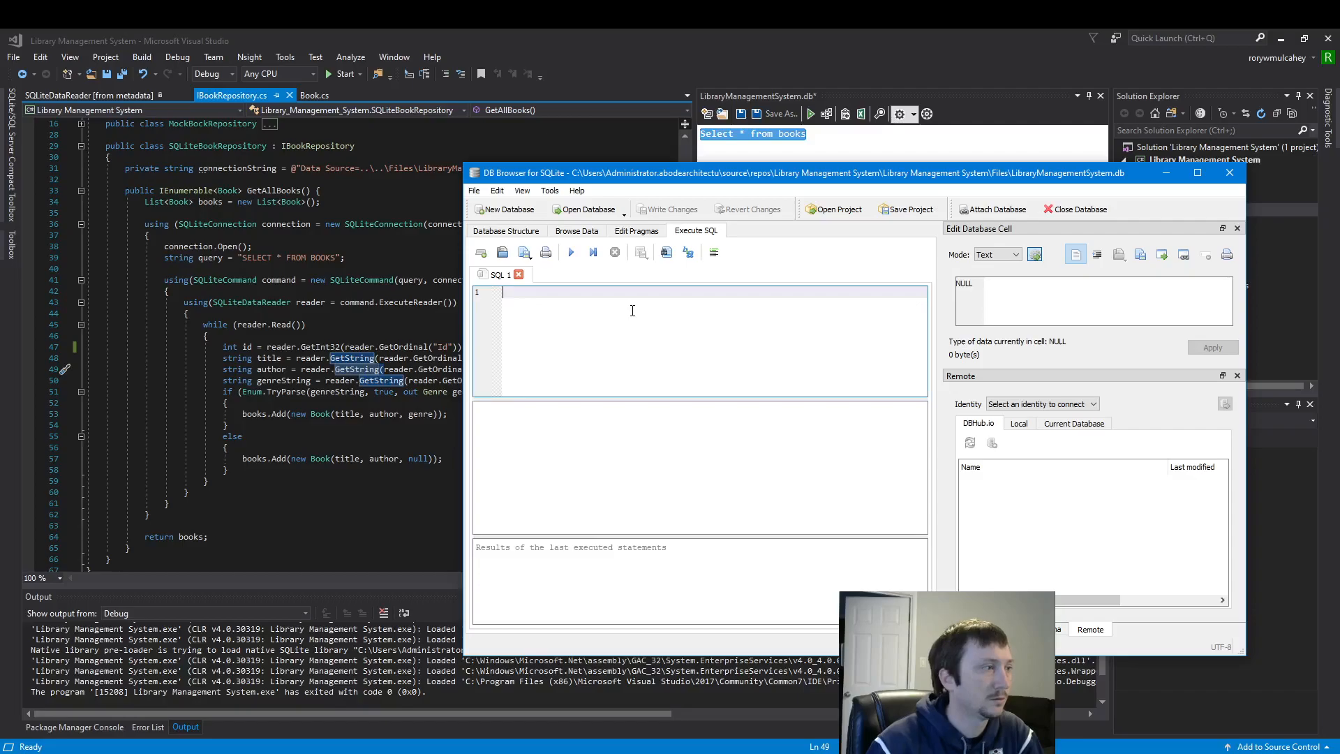
type("select")
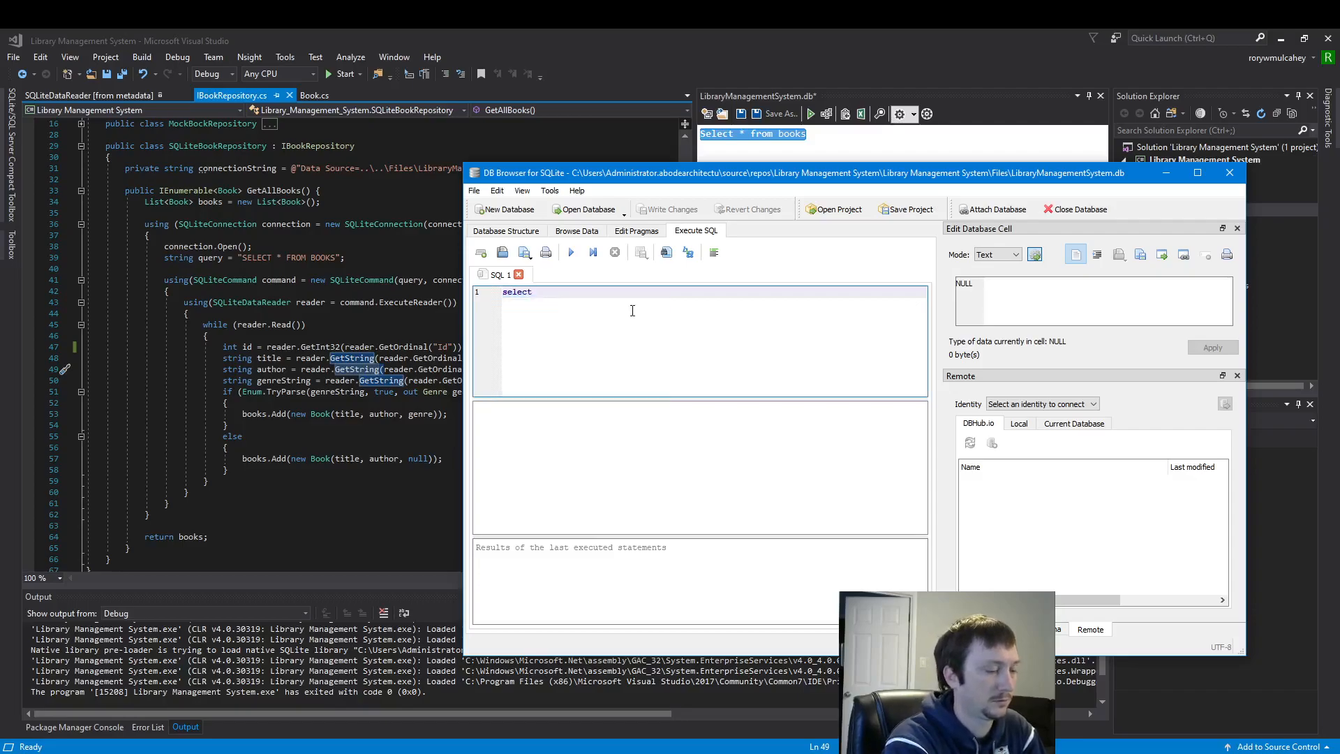
type("* from books")
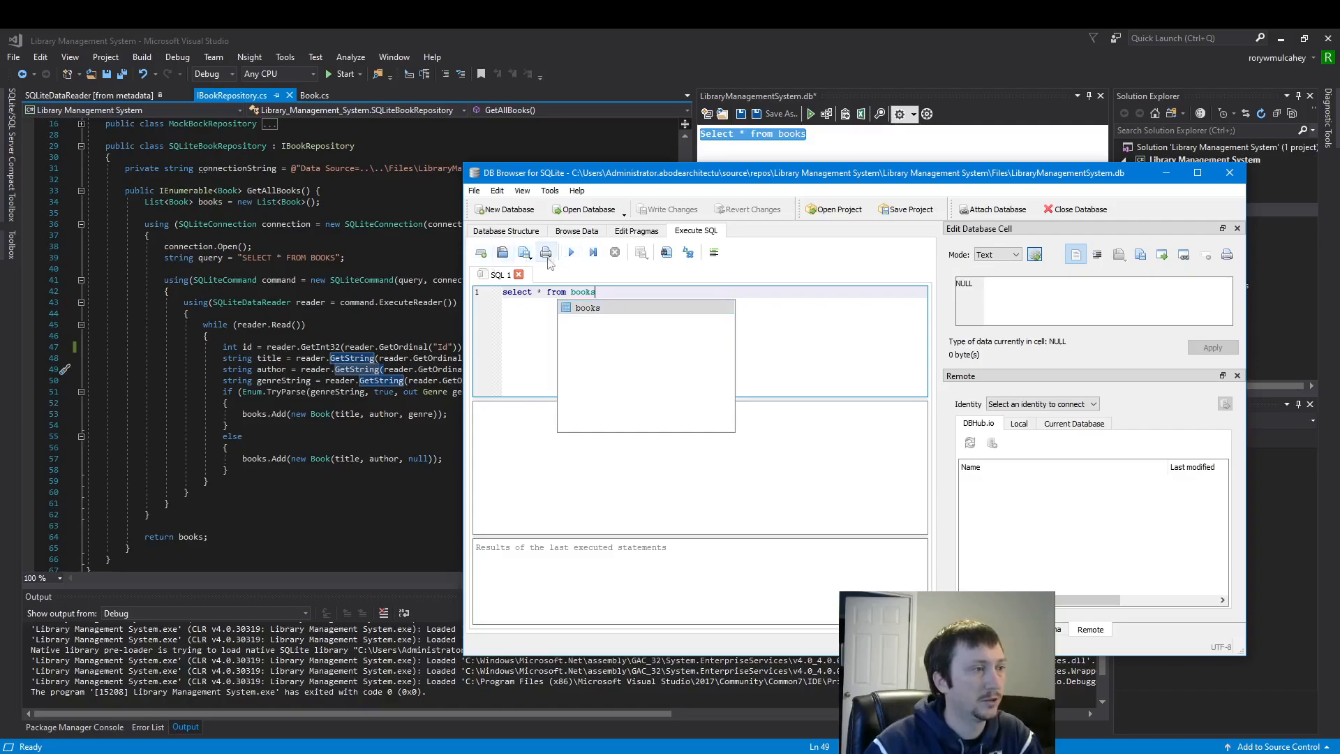
left_click(570, 251)
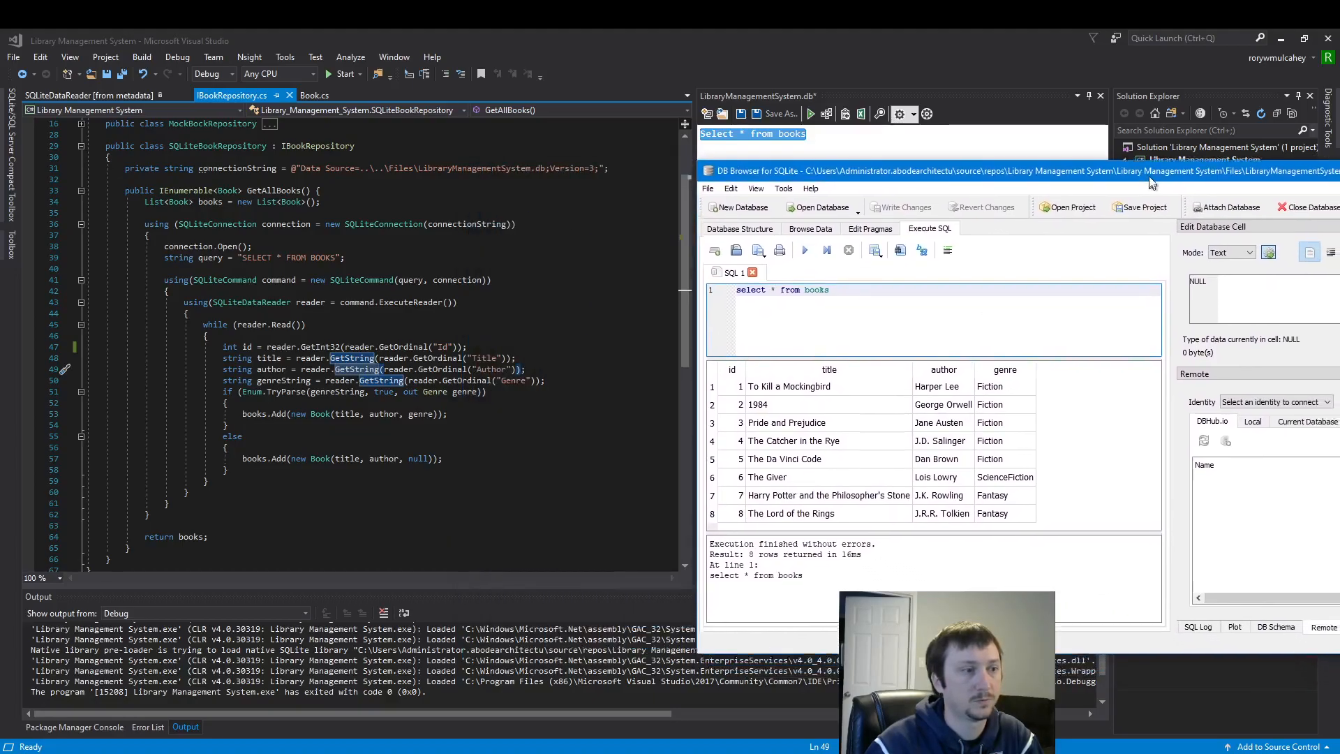
left_click(732, 382)
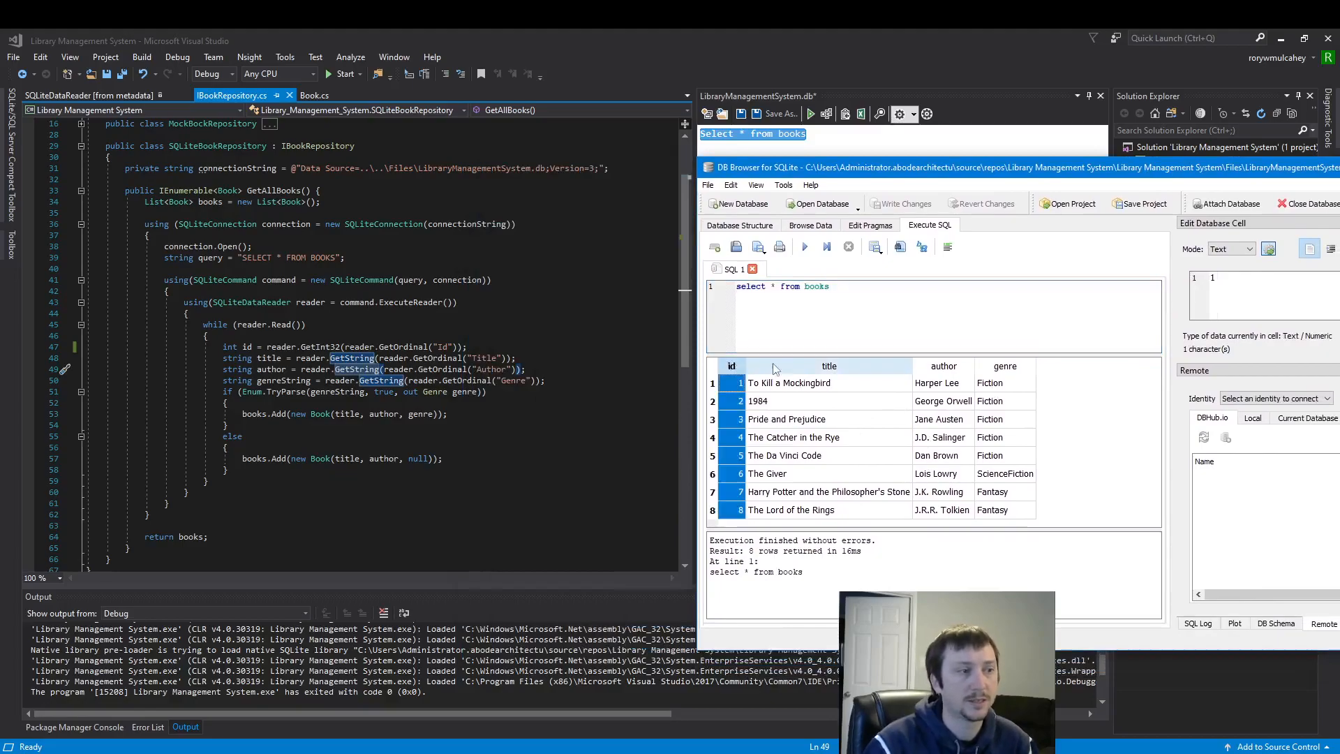
left_click(1005, 366)
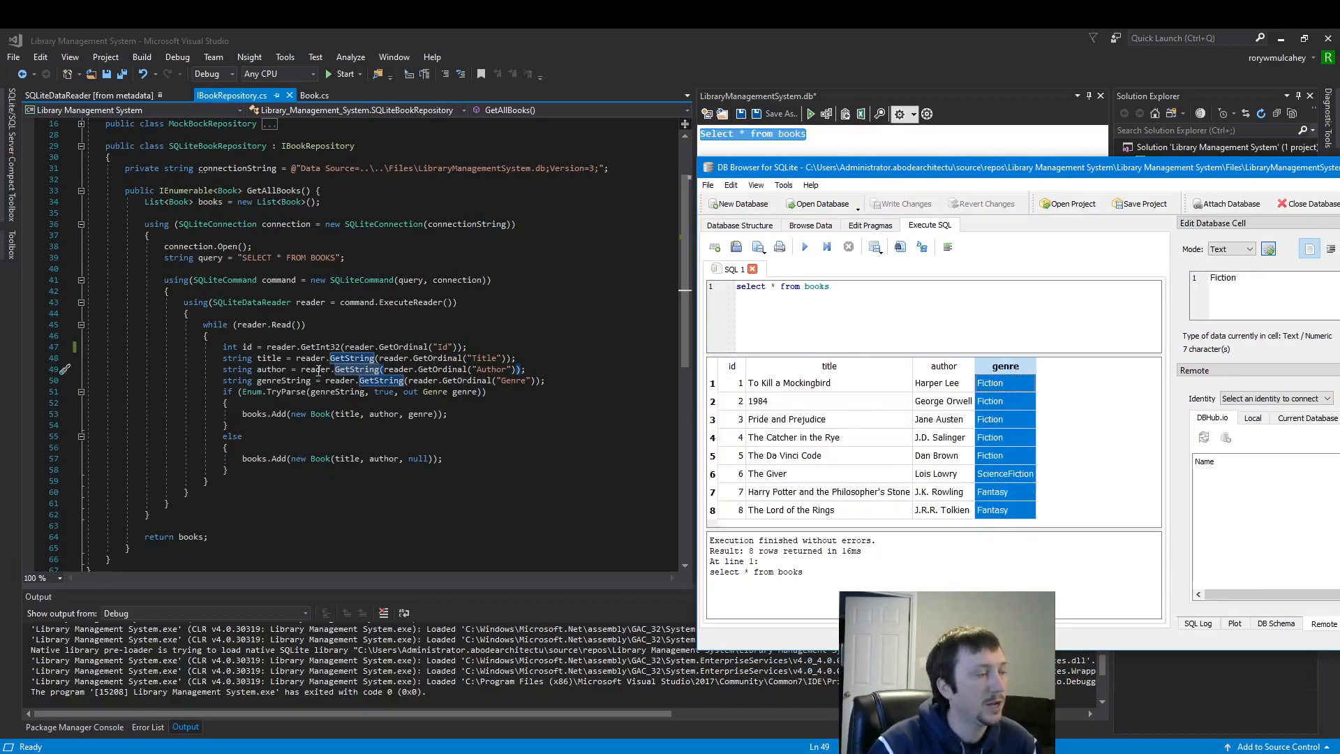
mouse_move(282, 357)
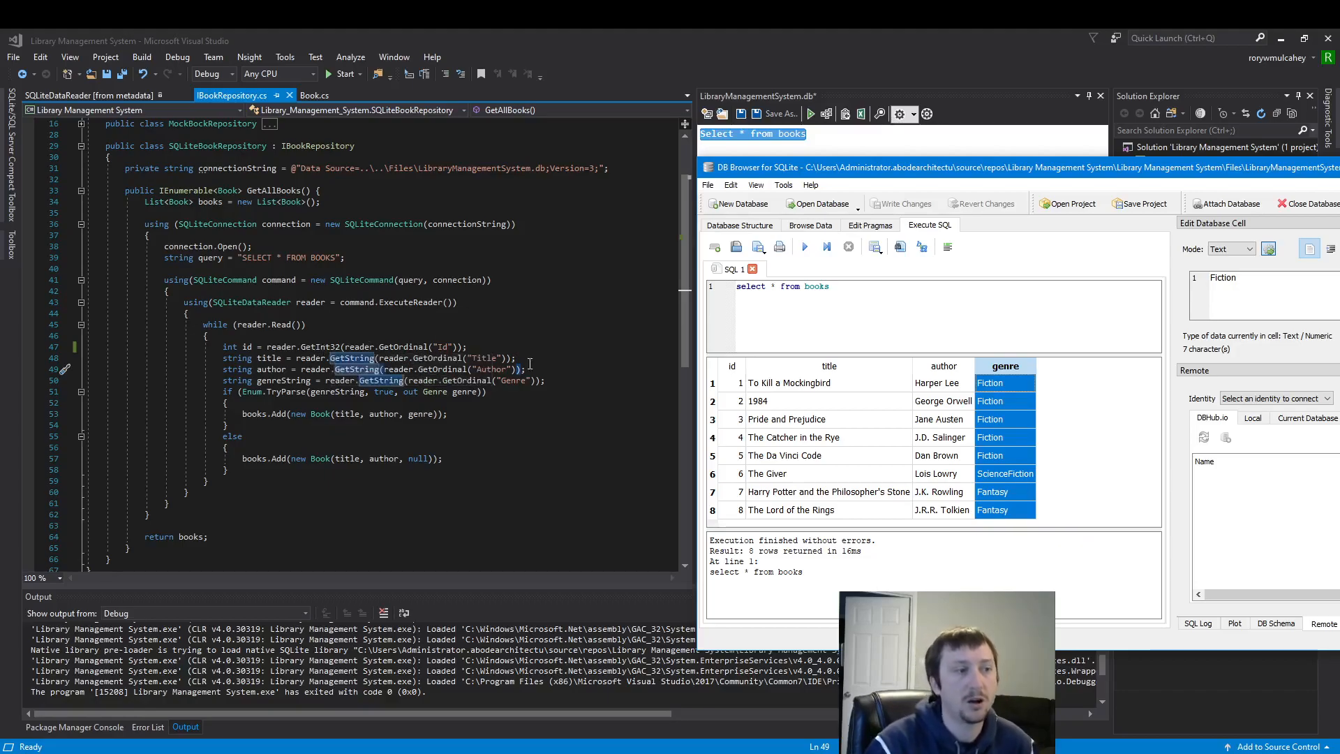
mouse_move(324, 346)
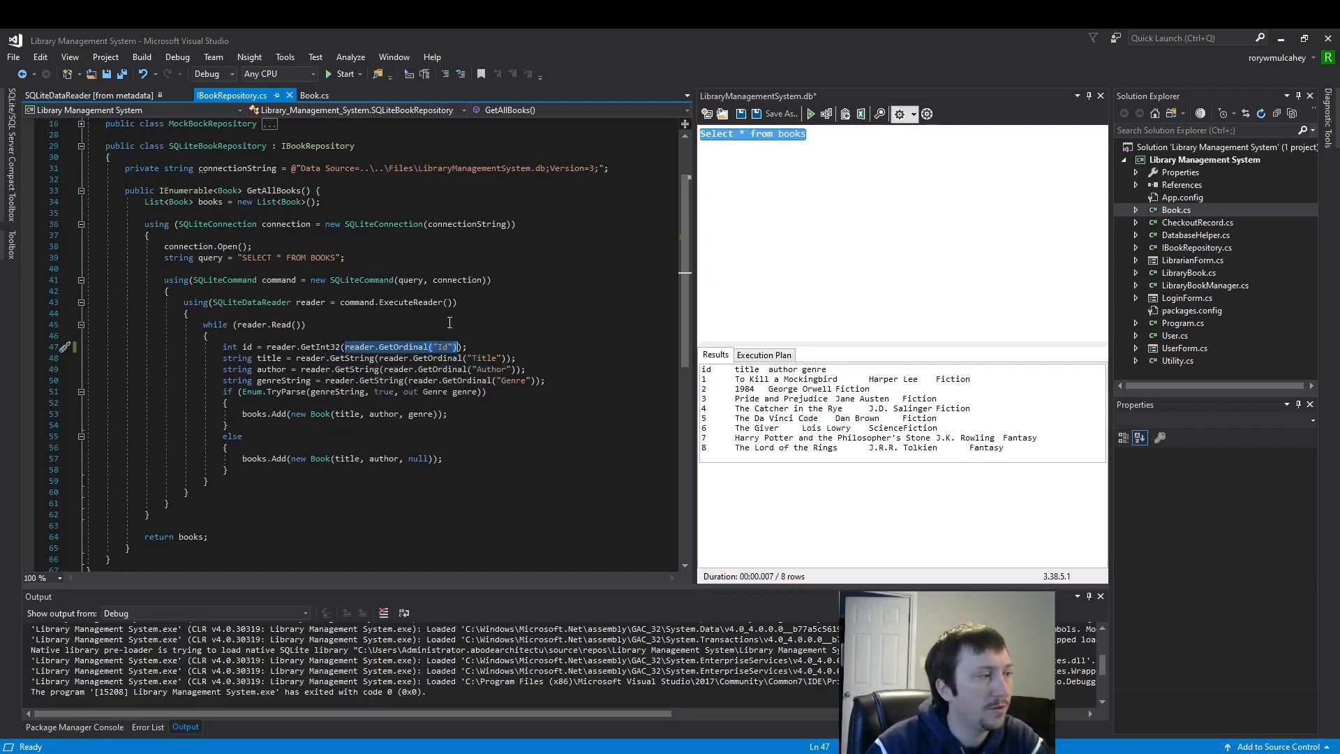
Try numeric column indexes 0, 1 and 3 in place of GetOrdinal lookups in GetAllBooks.
type("0")
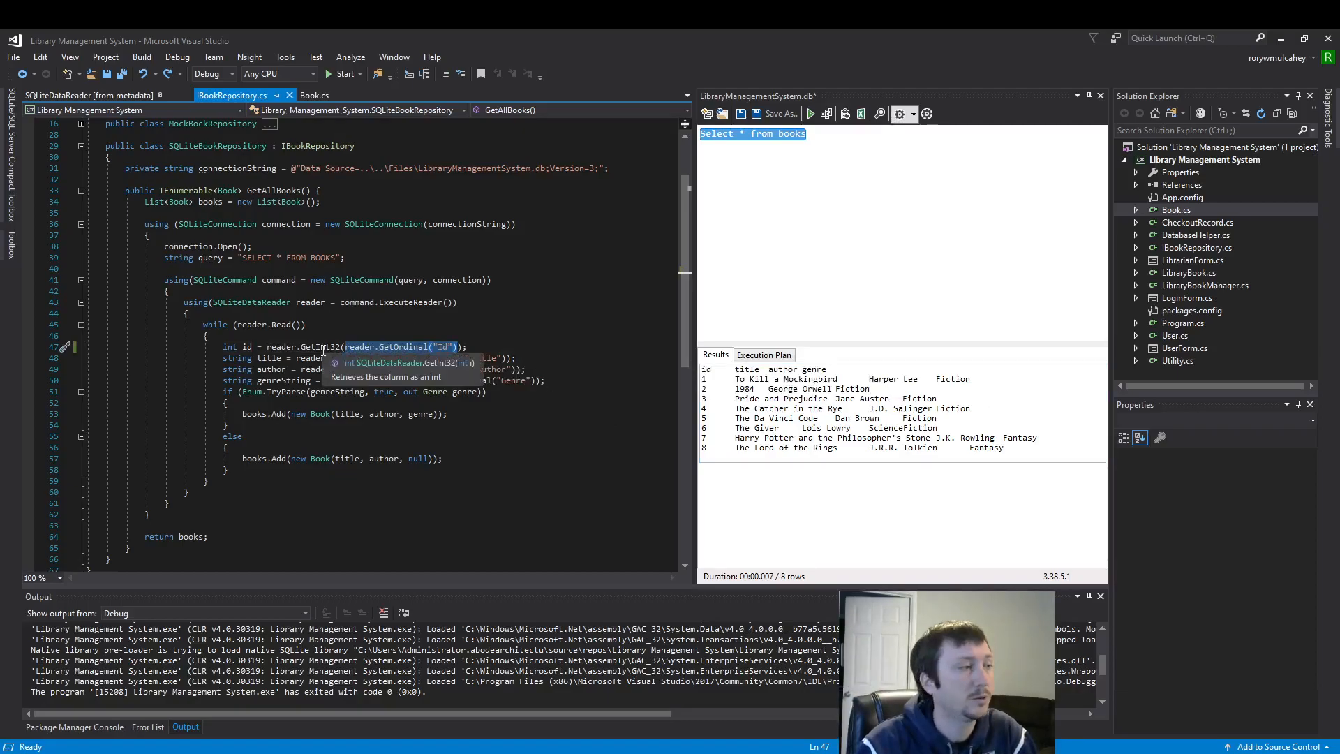
mouse_move(367, 385)
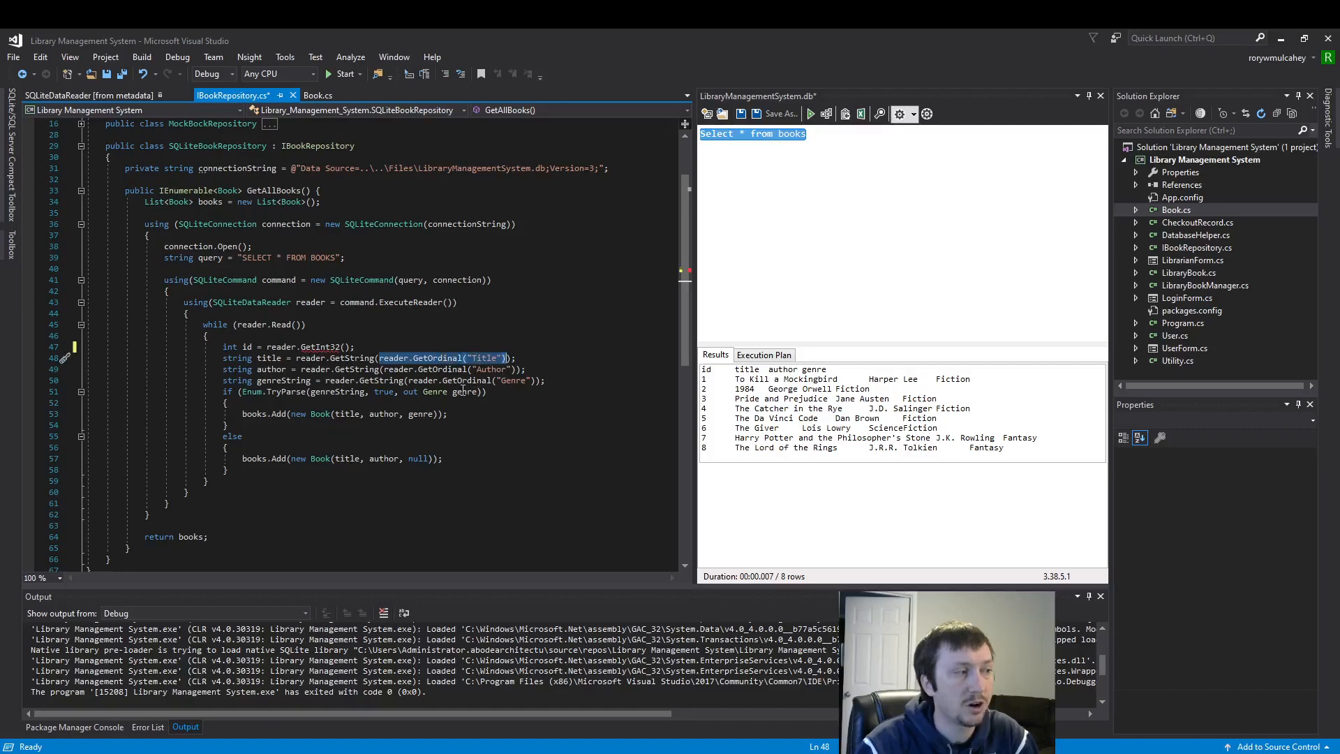
type("1")
left_click(375, 368)
type("2")
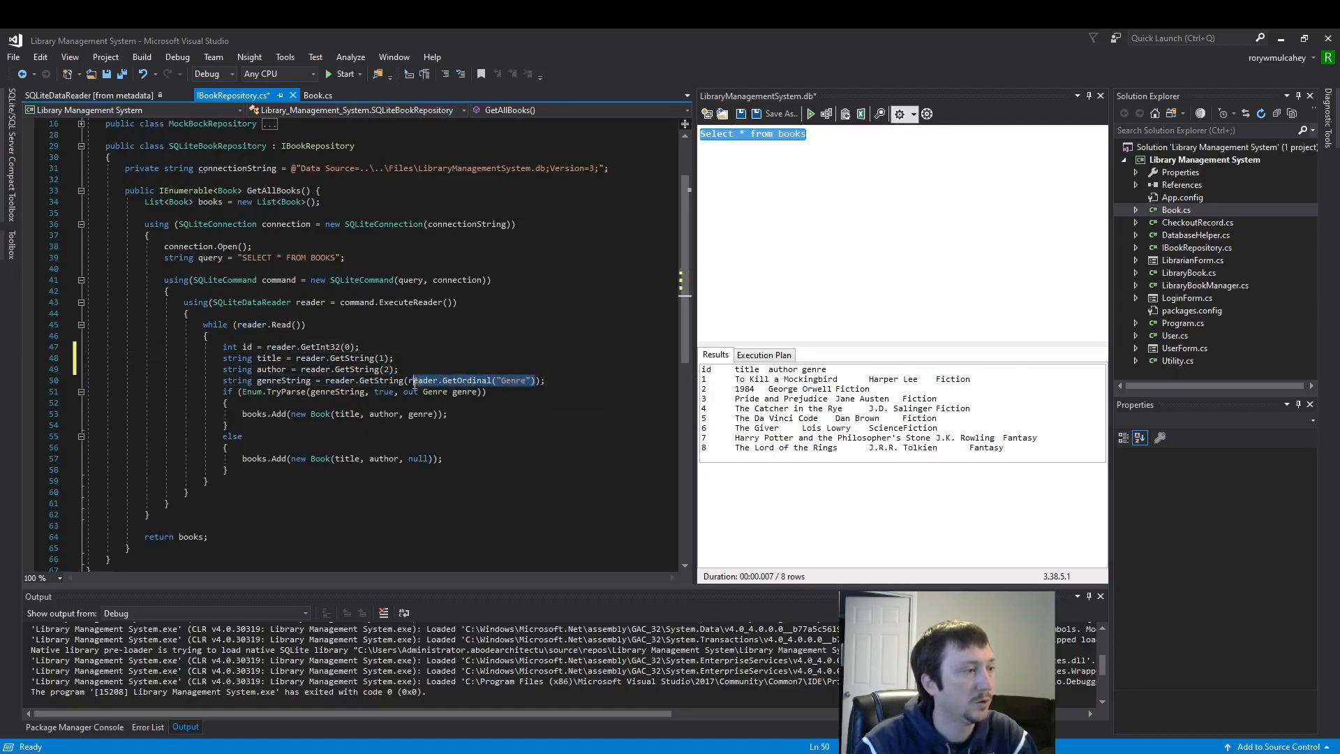
type("3")
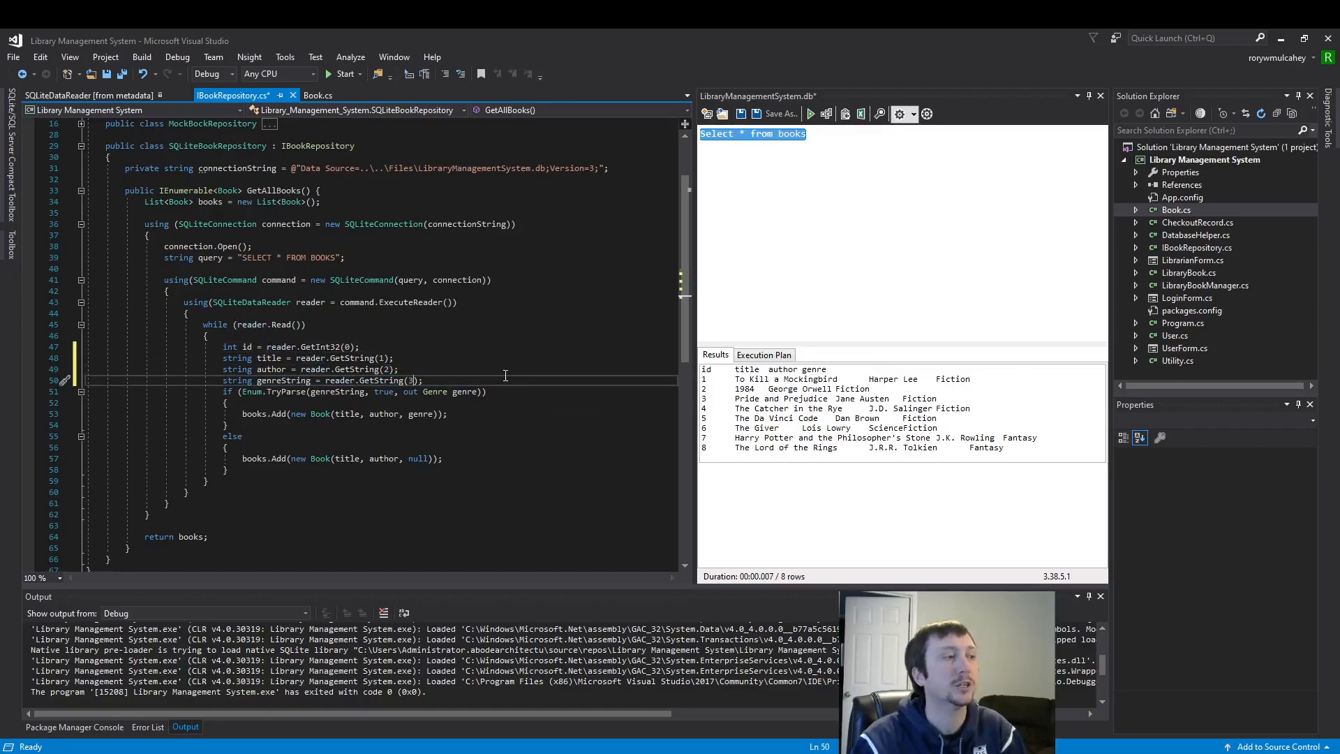
mouse_move(438, 376)
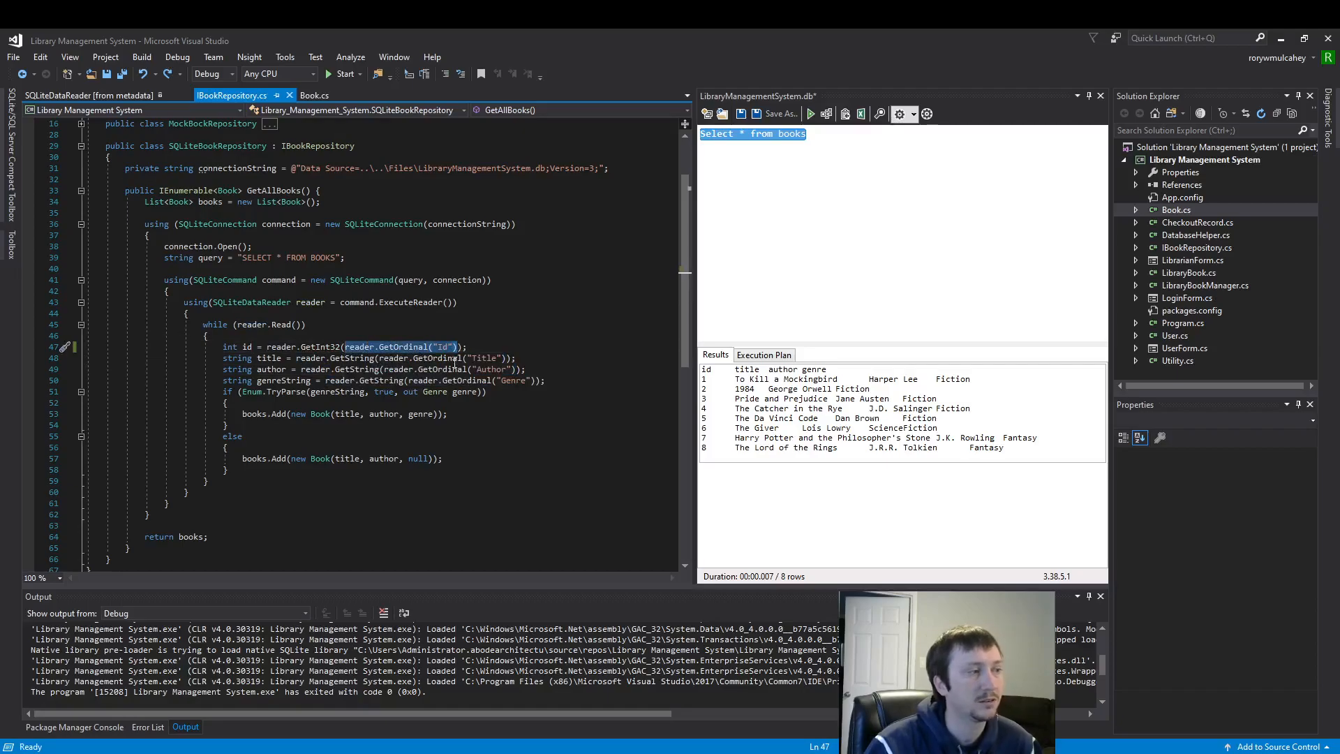
Open GetInt32's SQLiteDataReader definition and read how GetOrdinal retrieves columns.
left_click(73, 95)
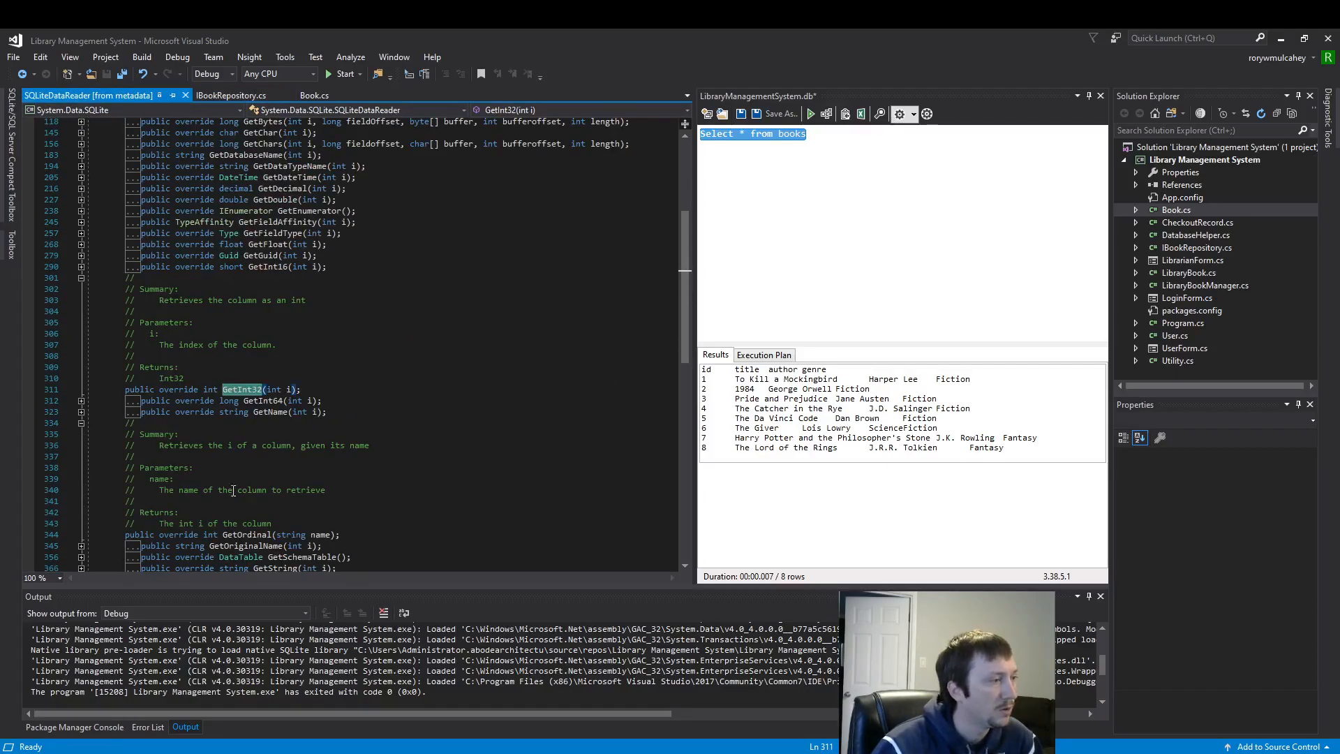
left_click(248, 534)
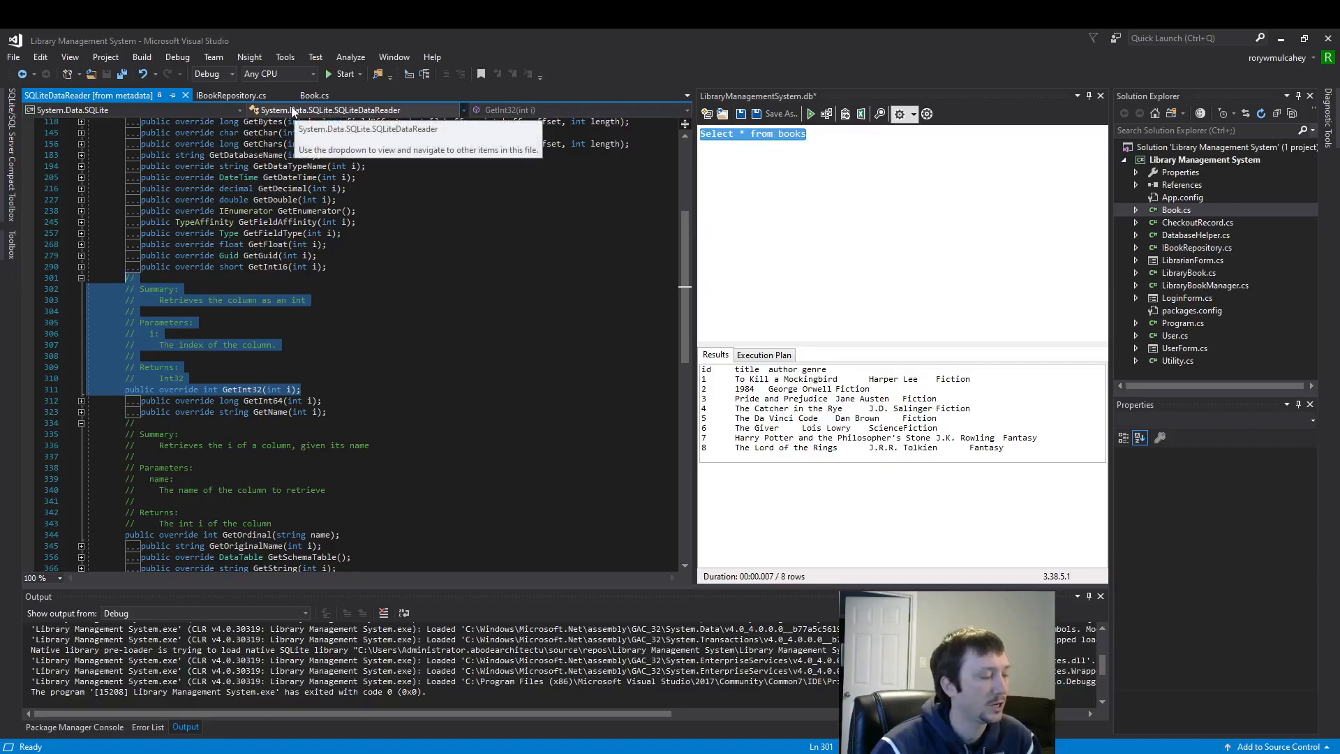
mouse_move(218, 310)
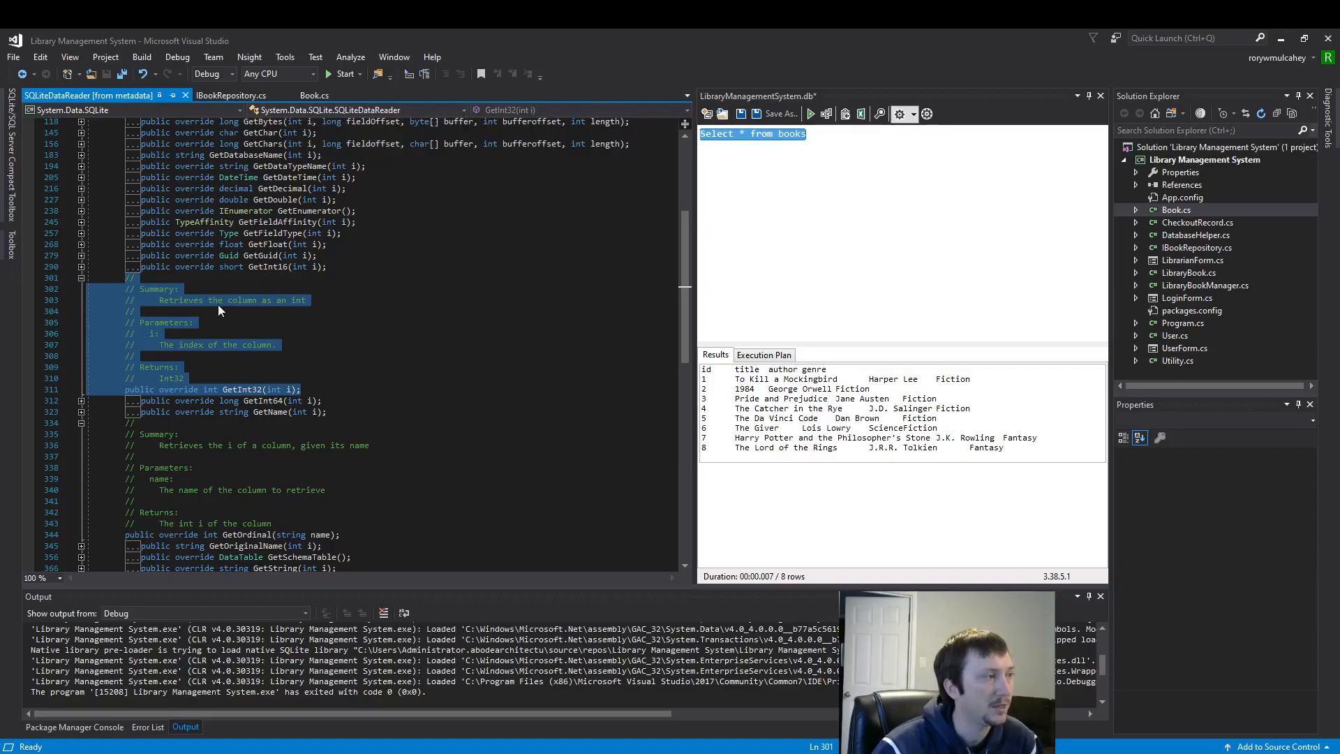
left_click(194, 322)
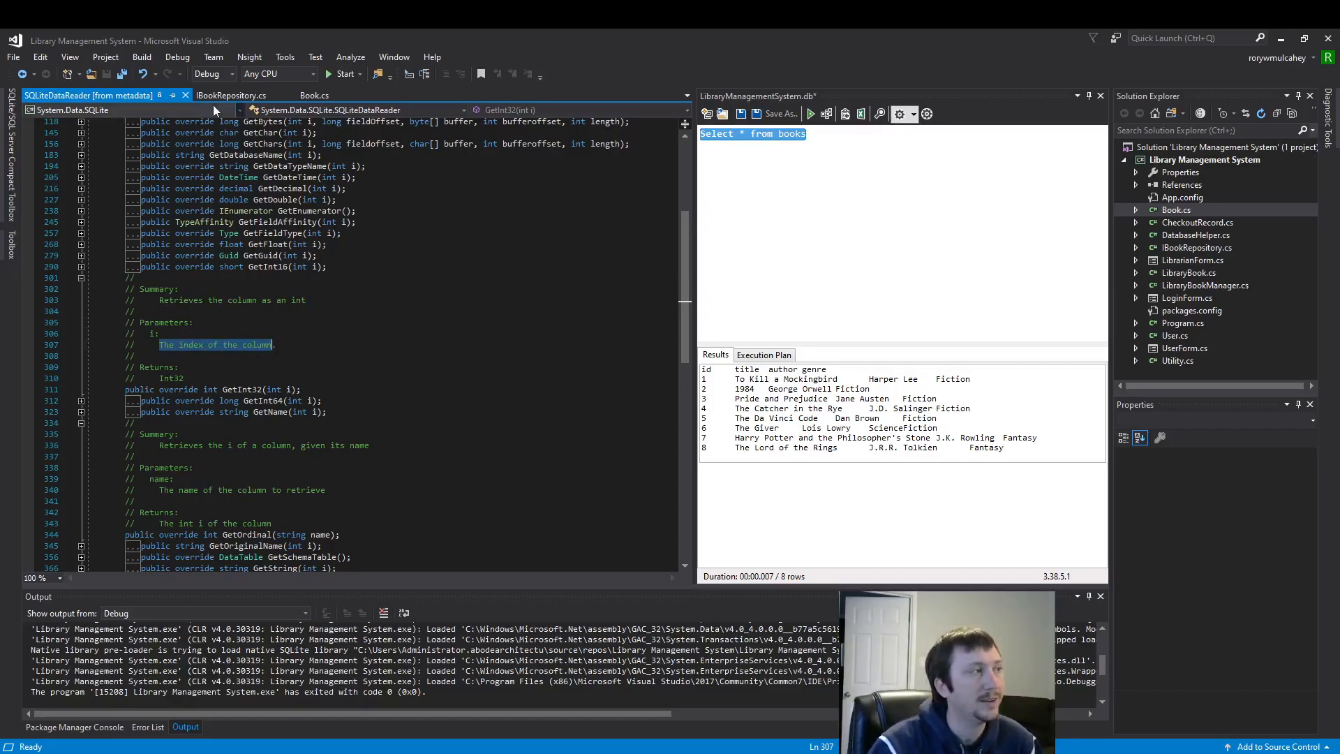
left_click(232, 95)
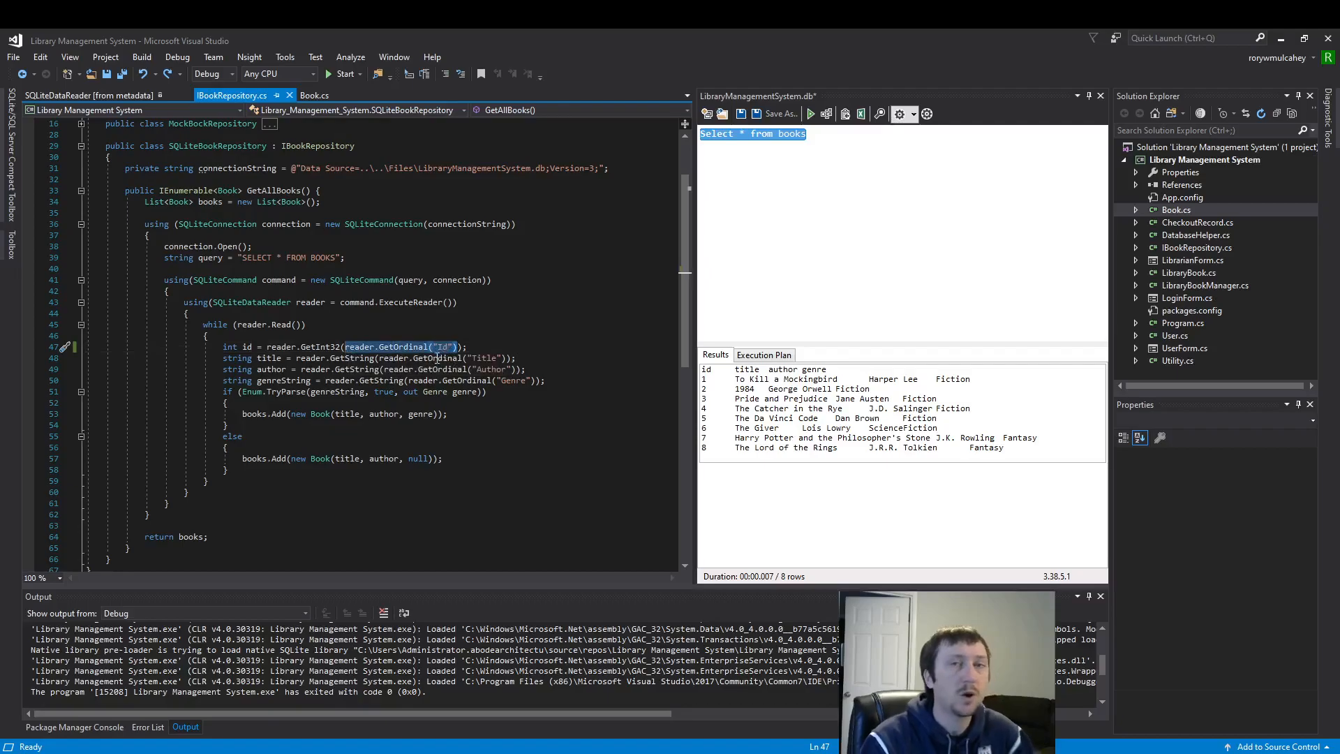
mouse_move(399, 346)
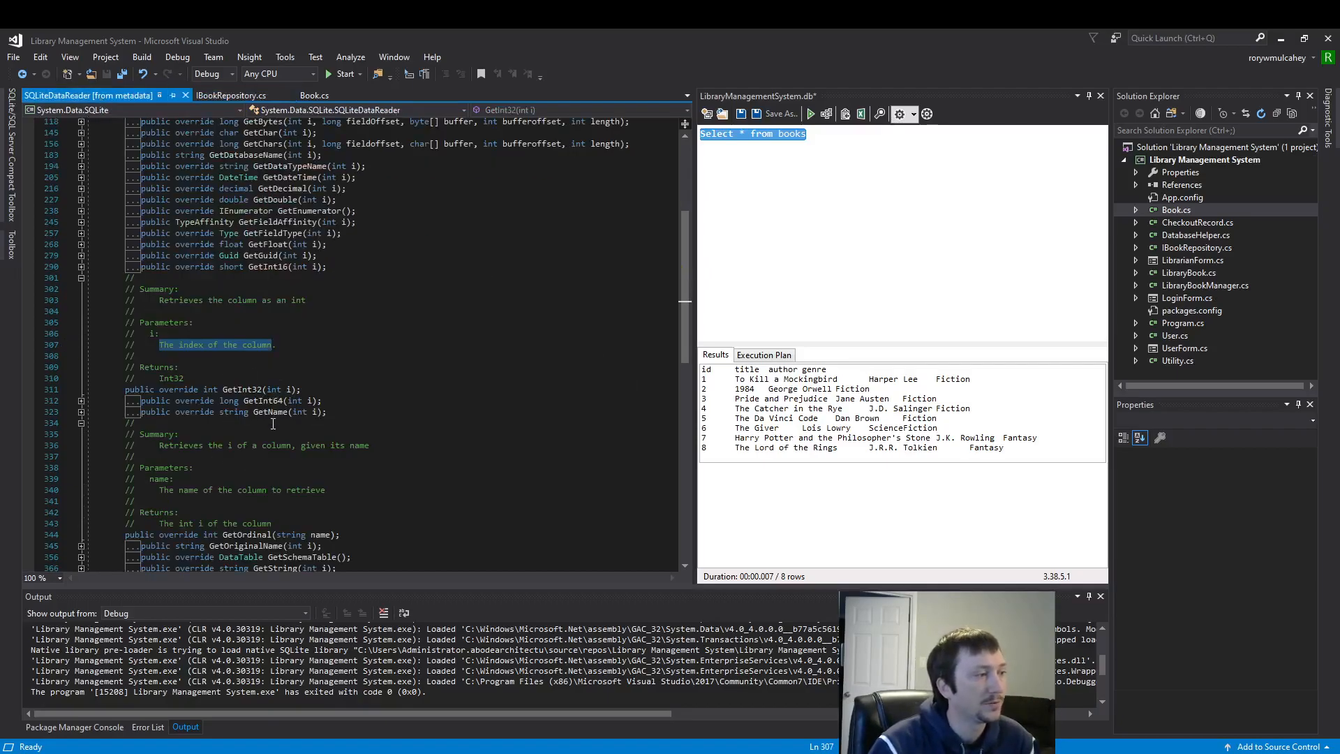
left_click(273, 523)
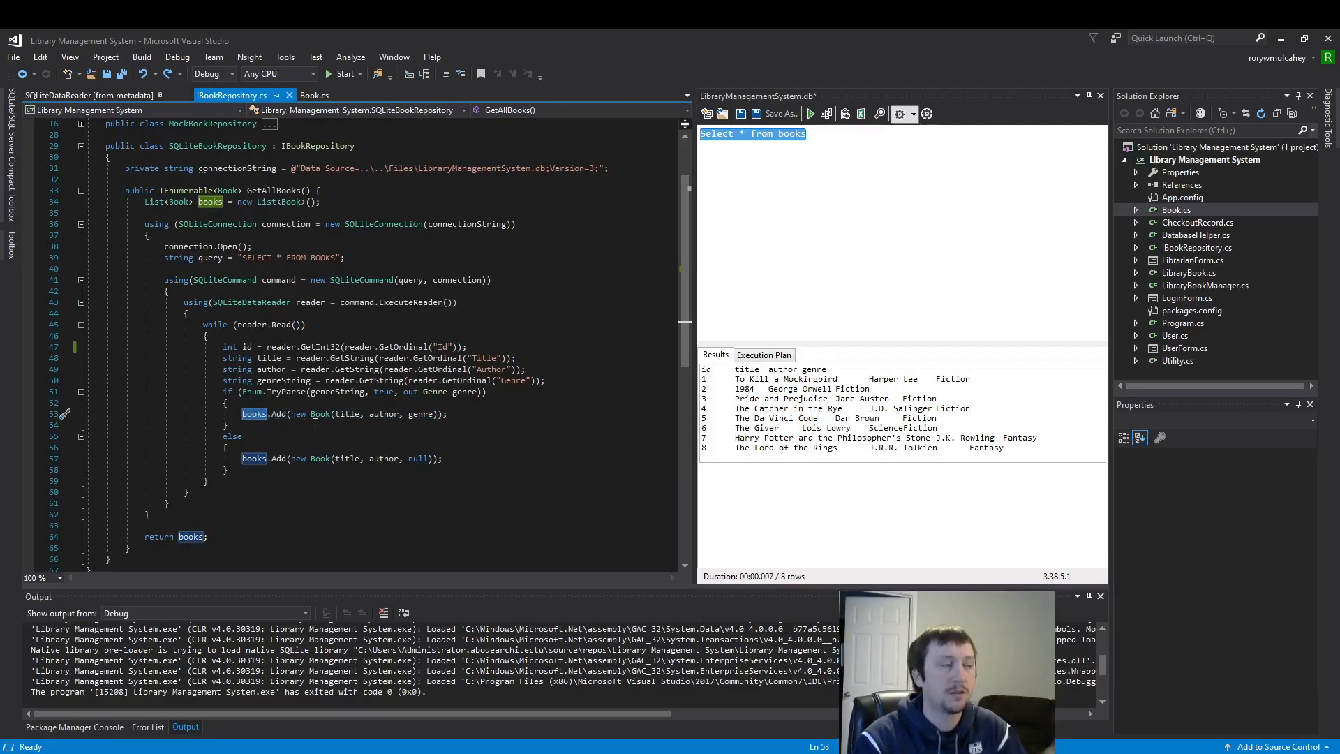
mouse_move(372, 368)
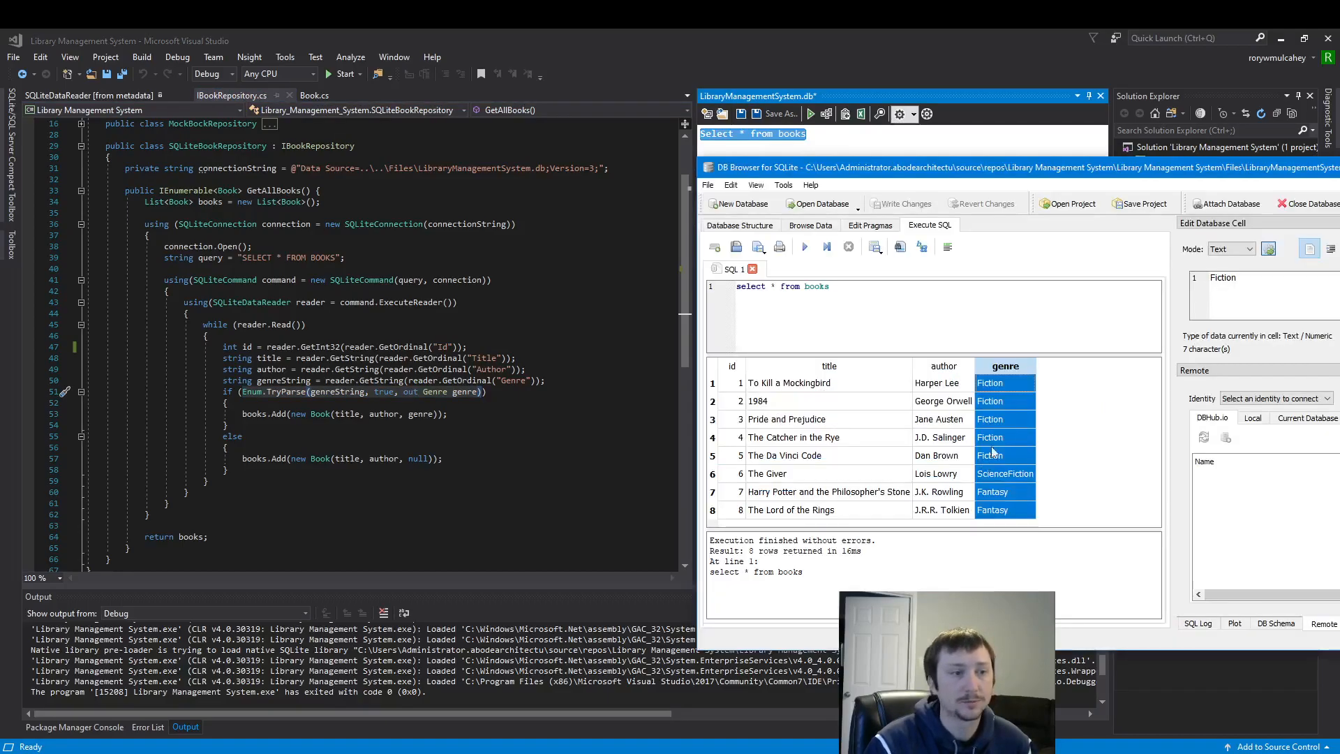
Inspect genres of 1984, To Kill a Mockingbird, The Da Vinci Code and The Giver.
left_click(1005, 491)
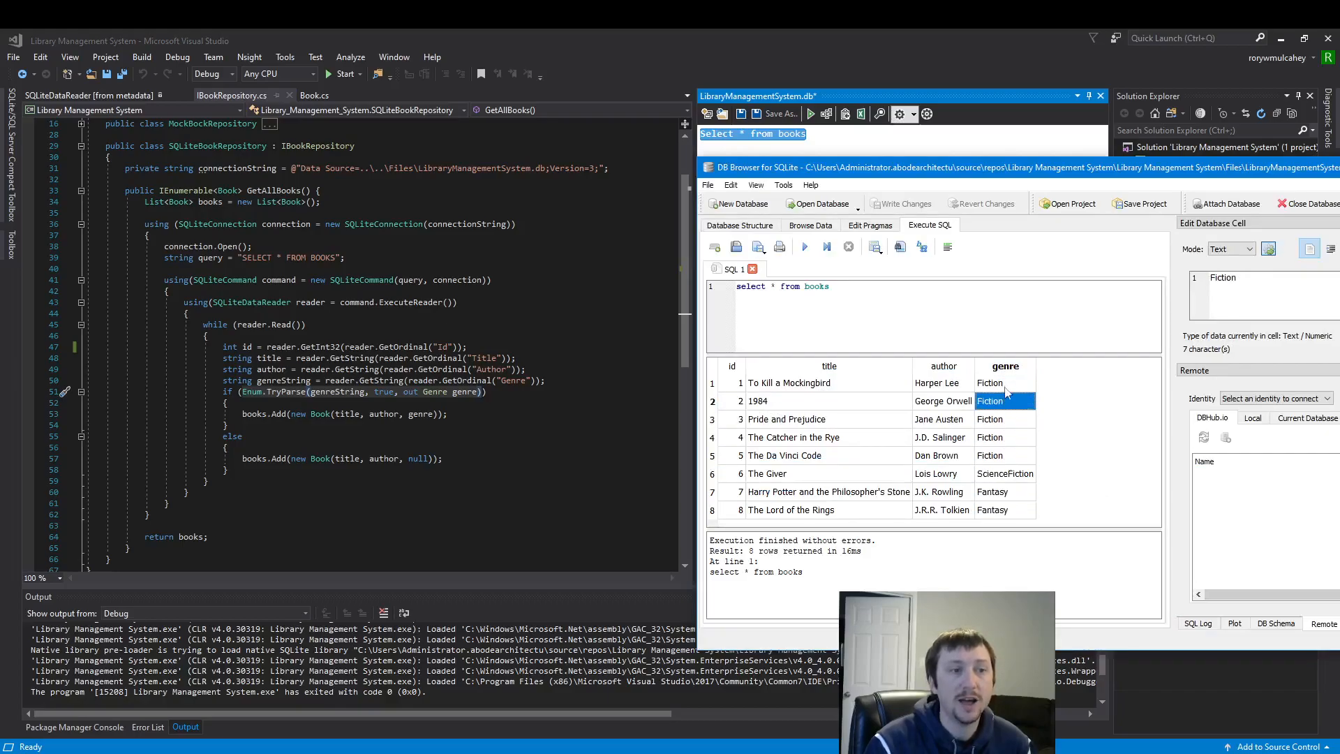
left_click(1005, 382)
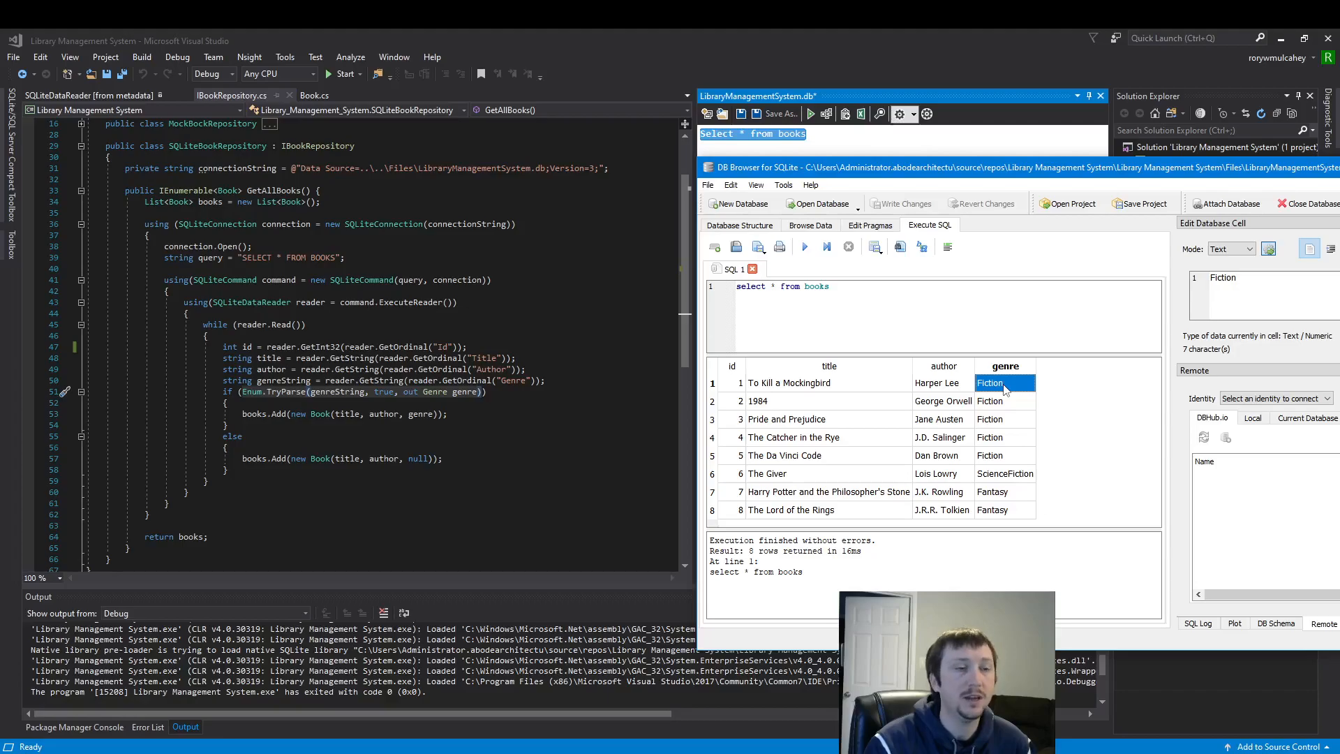
left_click(990, 455)
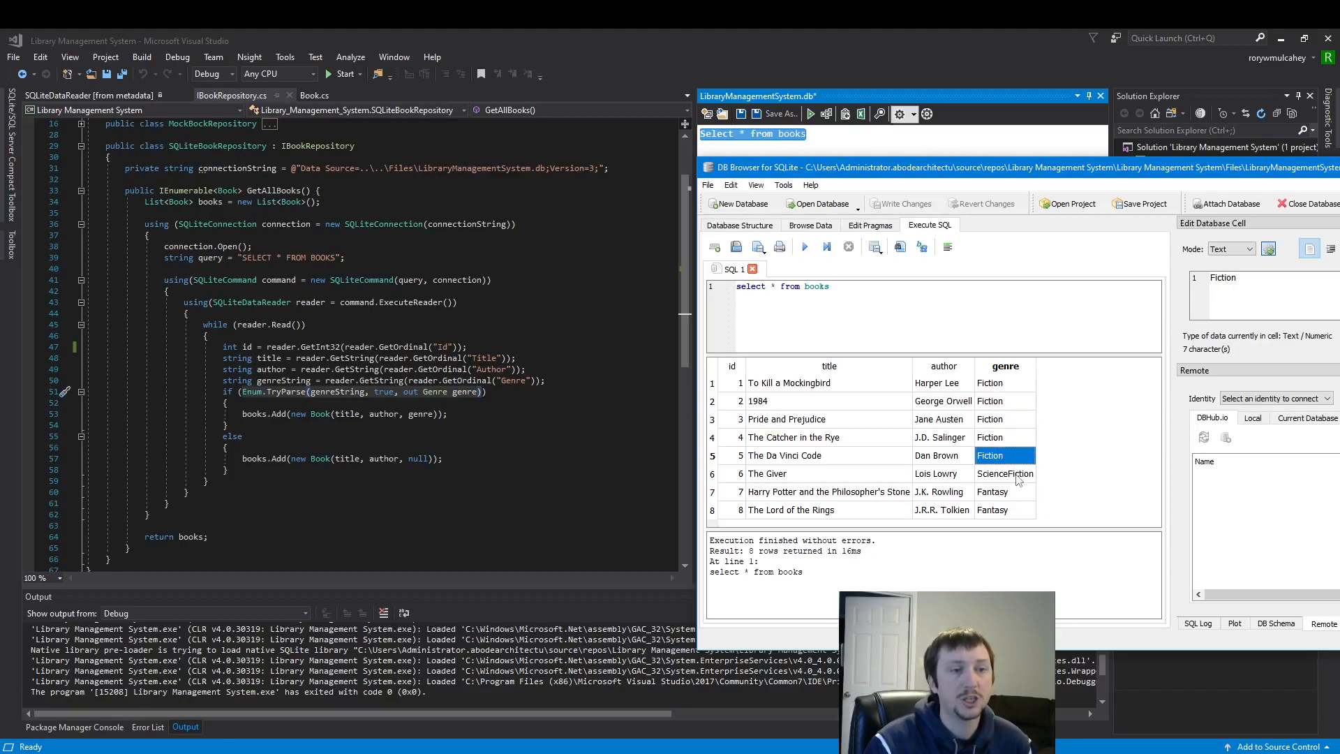
left_click(1005, 473)
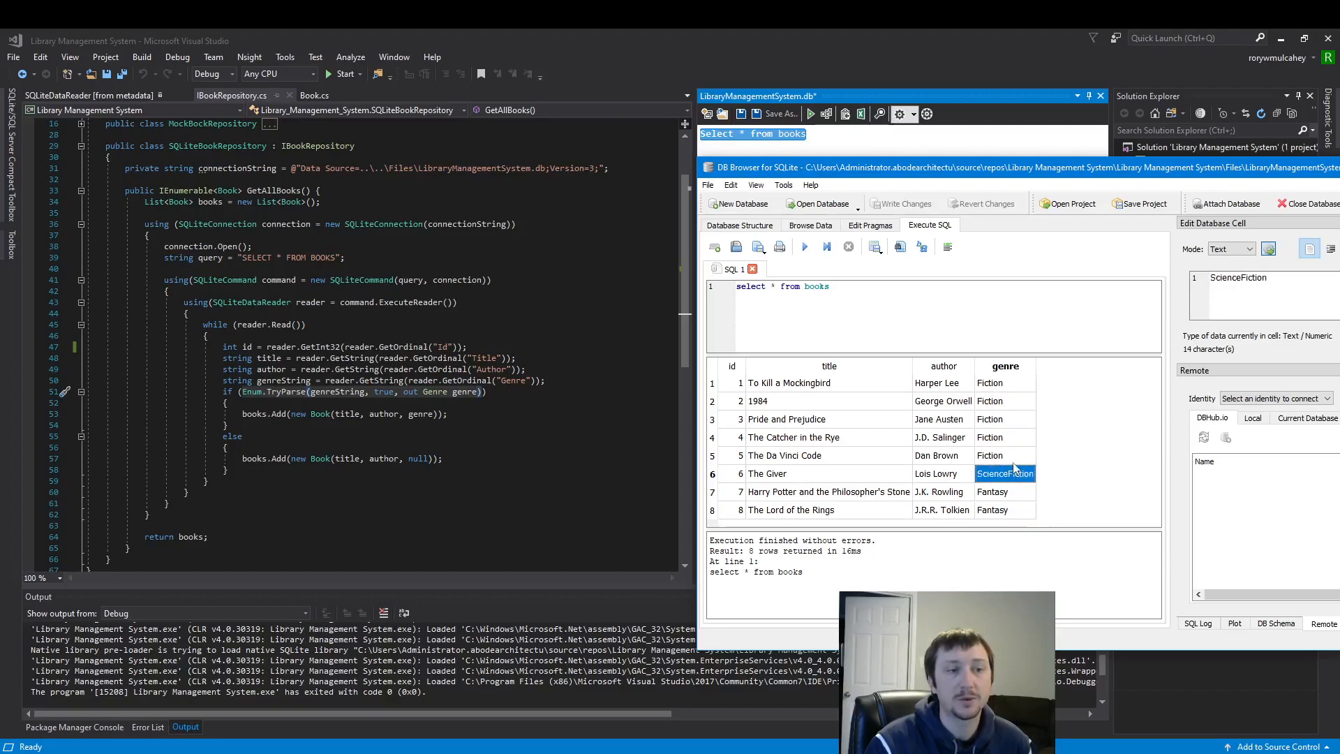
left_click(990, 383)
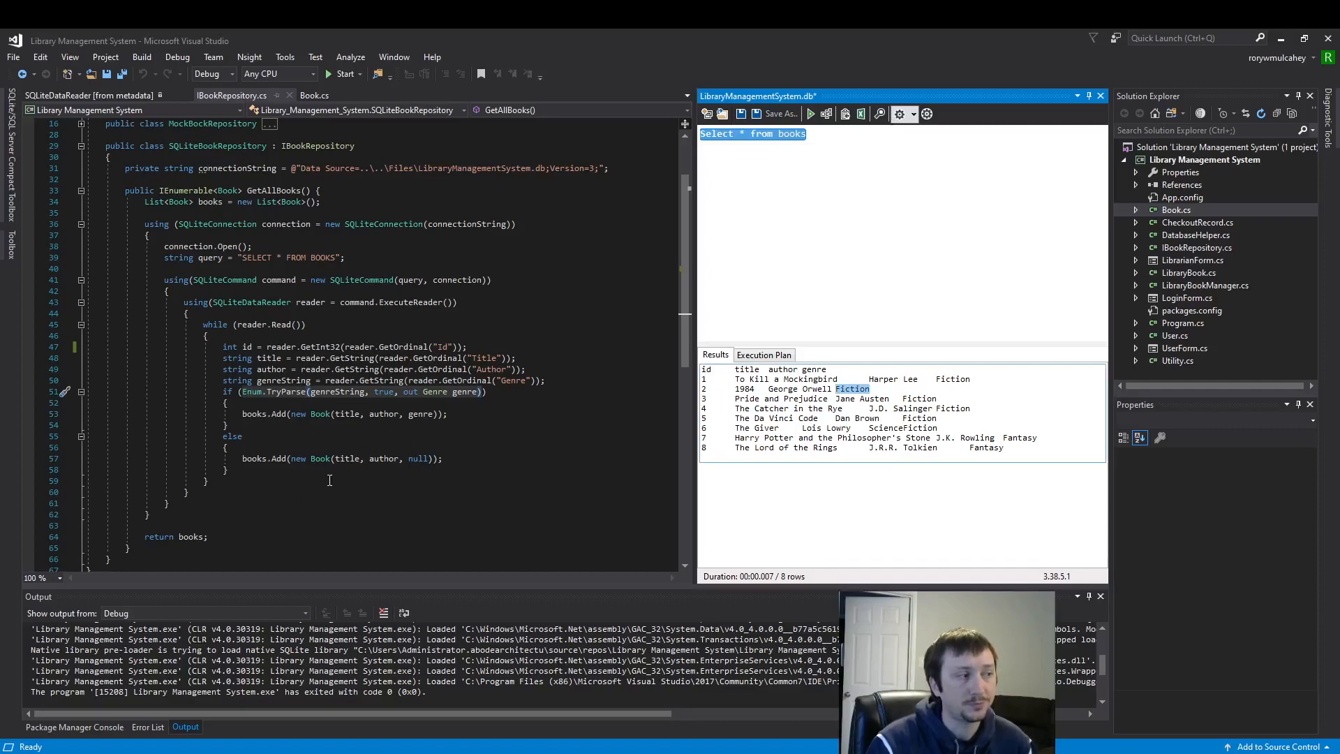
mouse_move(448, 439)
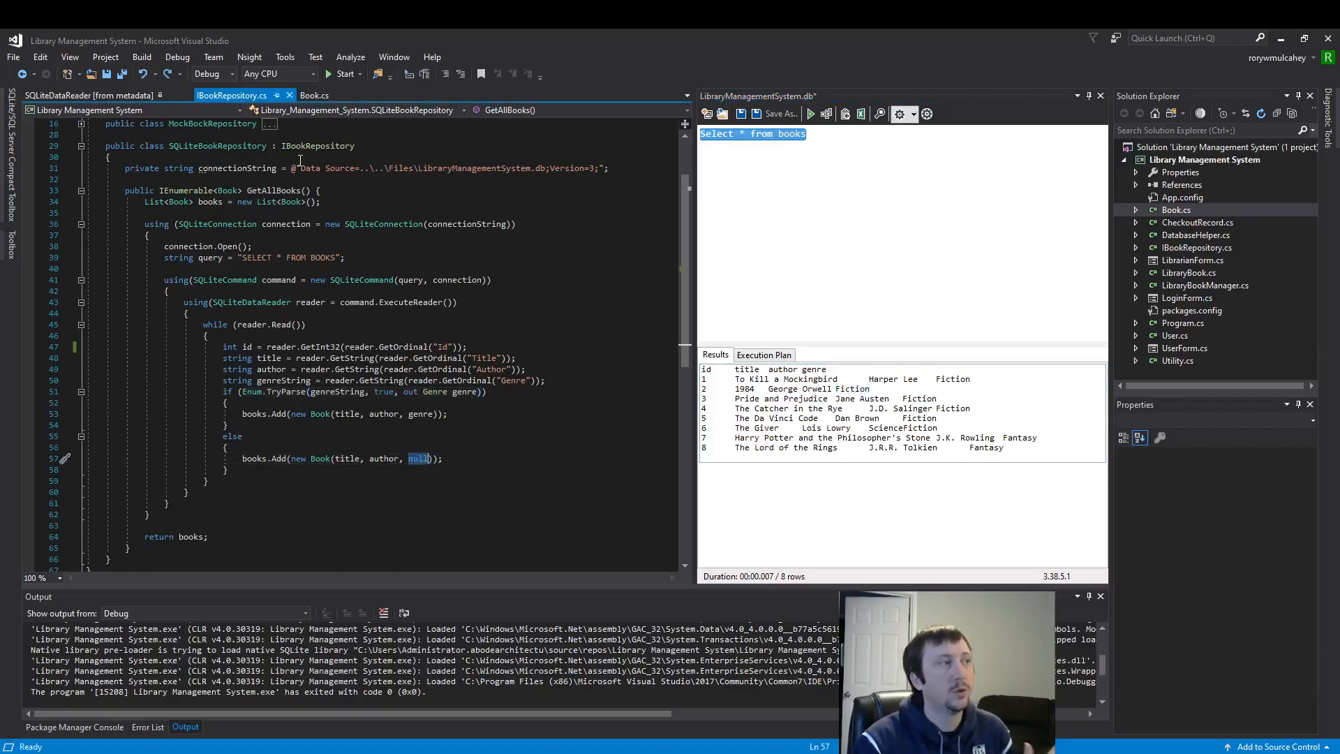
left_click(316, 95)
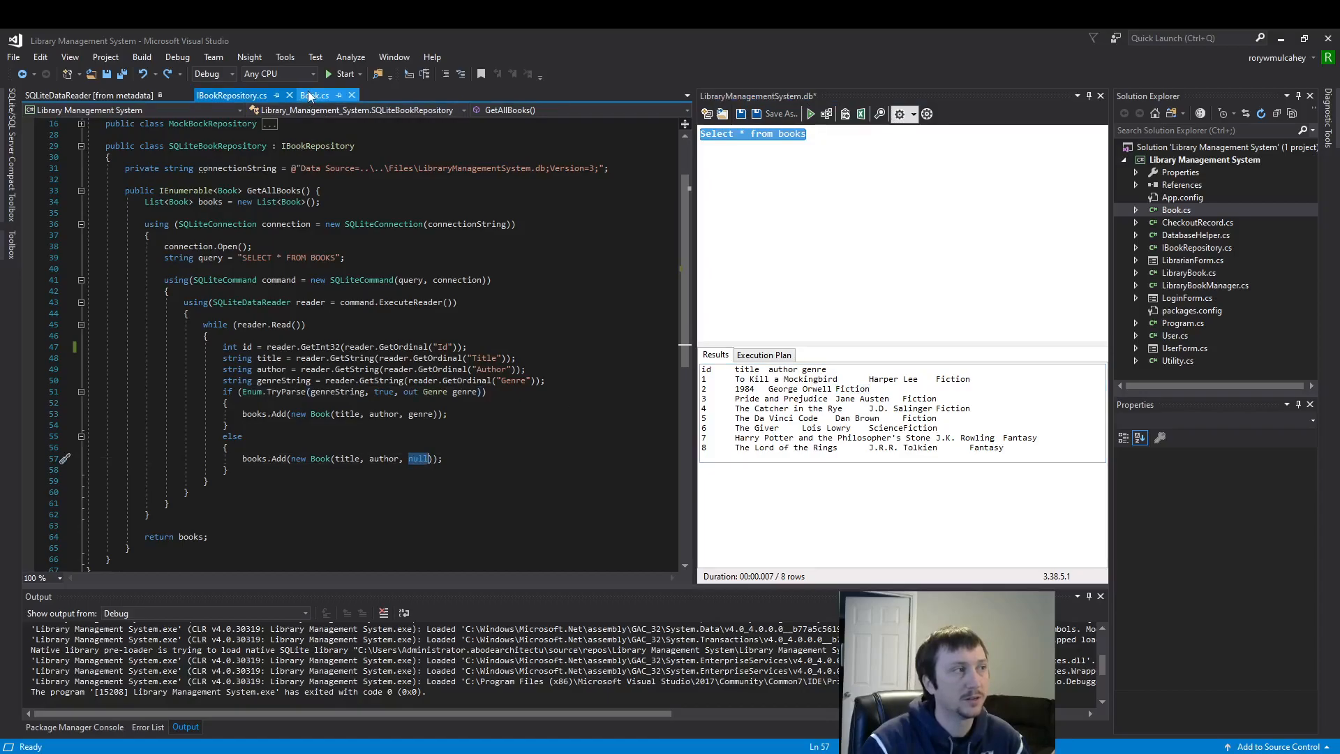
Review Book.cs's Genre enum and nullable Genre? property, then close the metadata file.
left_click(315, 95)
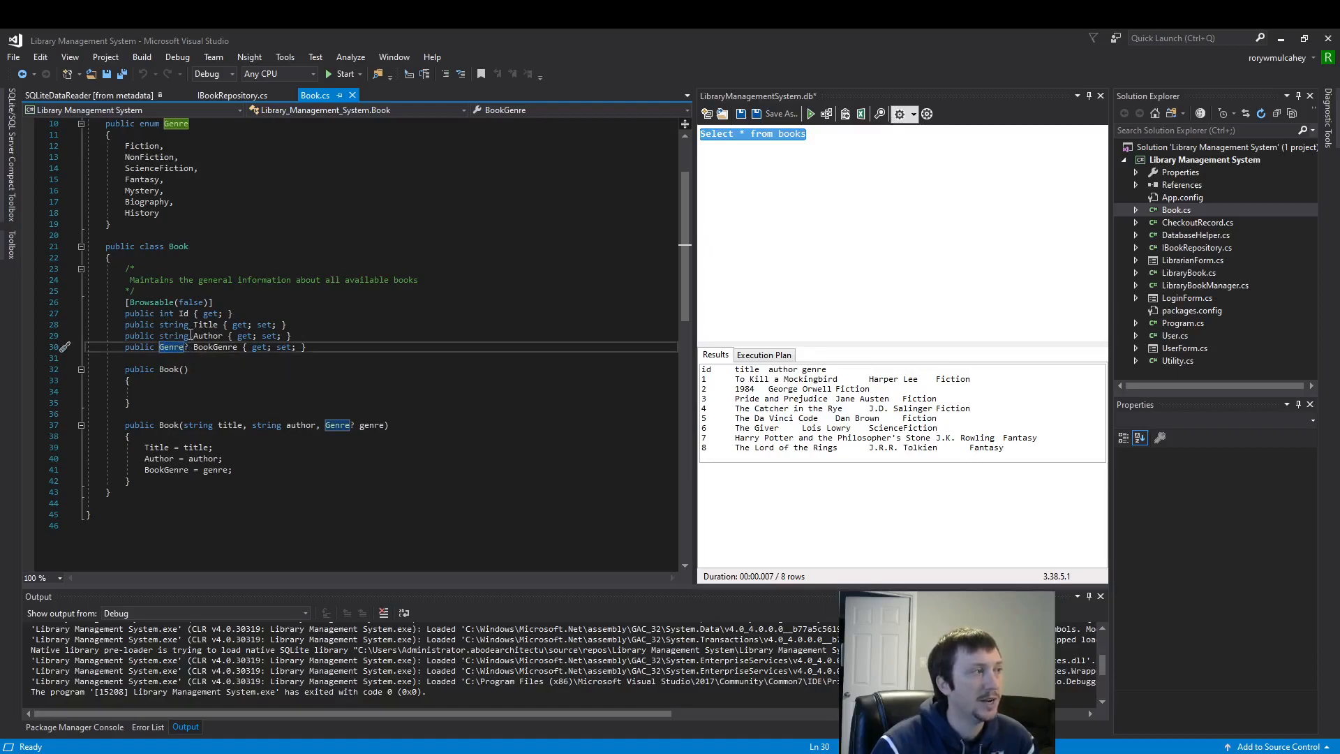
mouse_move(173, 346)
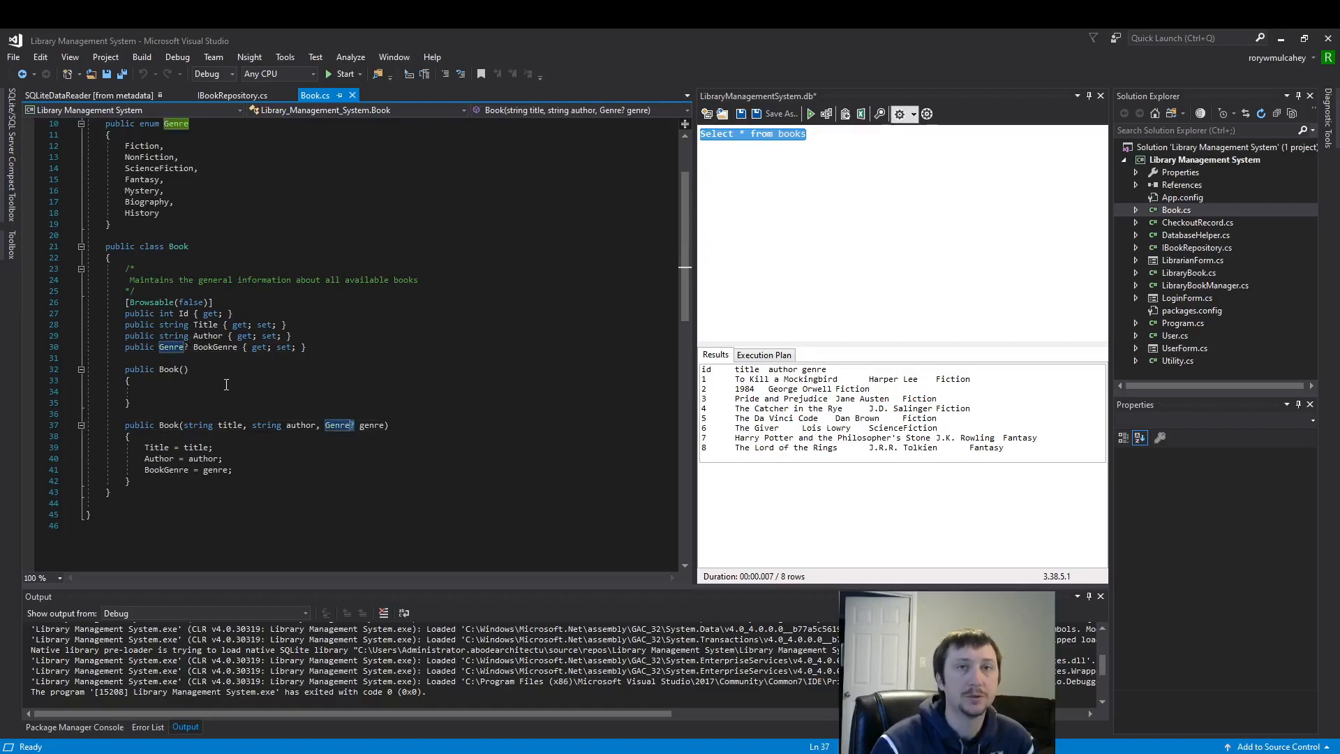
mouse_move(372, 425)
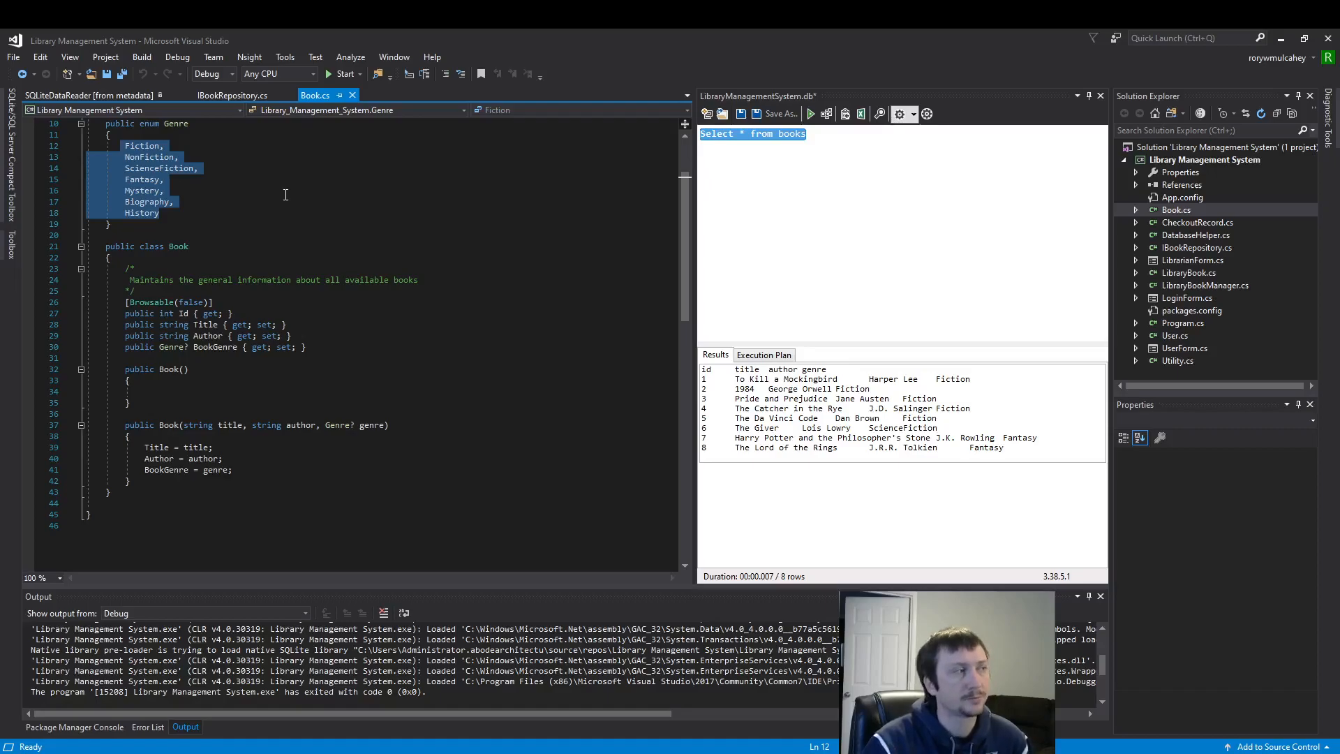
left_click(232, 95)
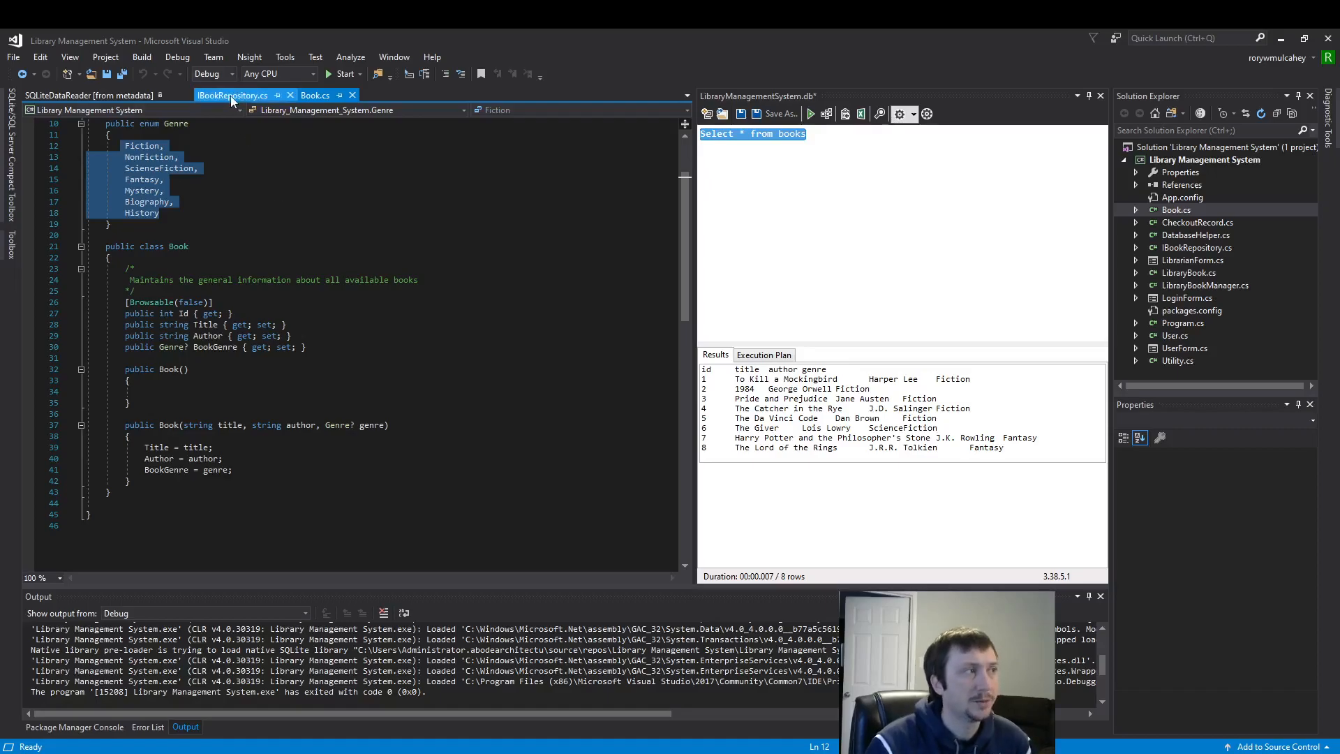
left_click(88, 95)
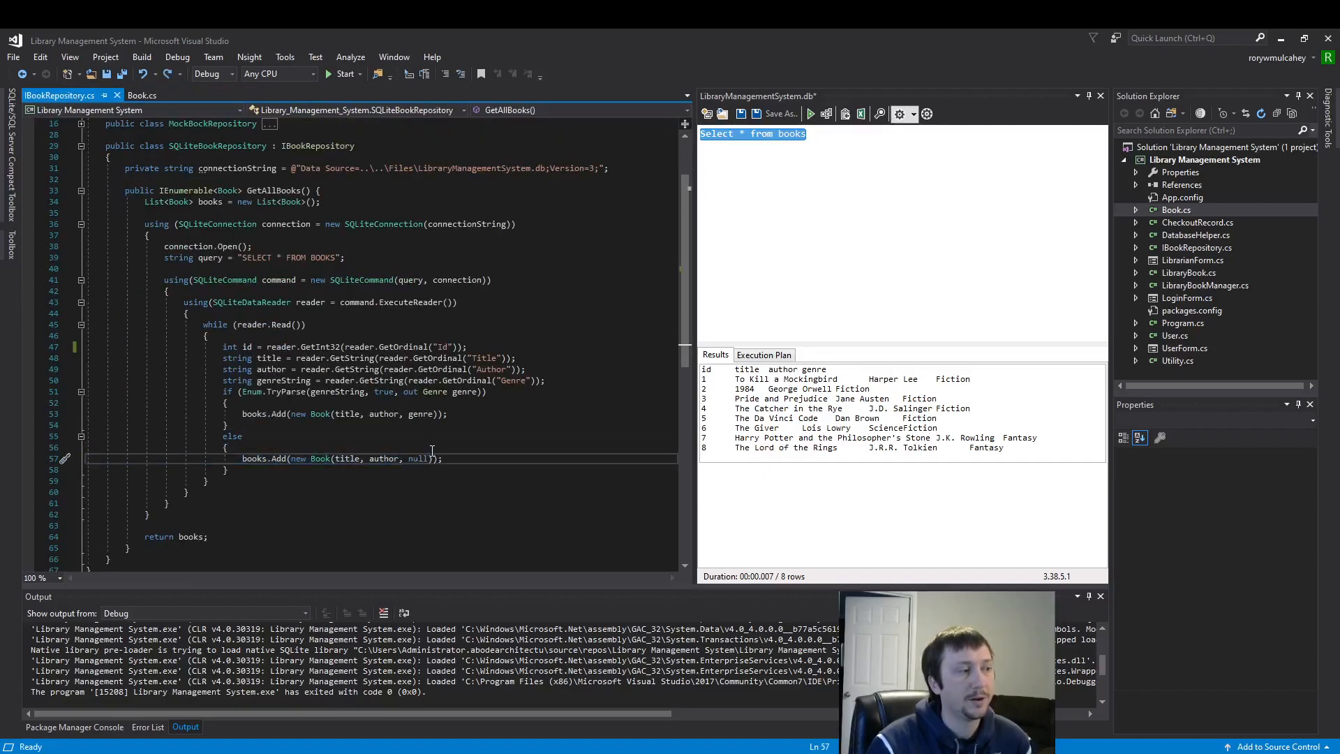
left_click(143, 95)
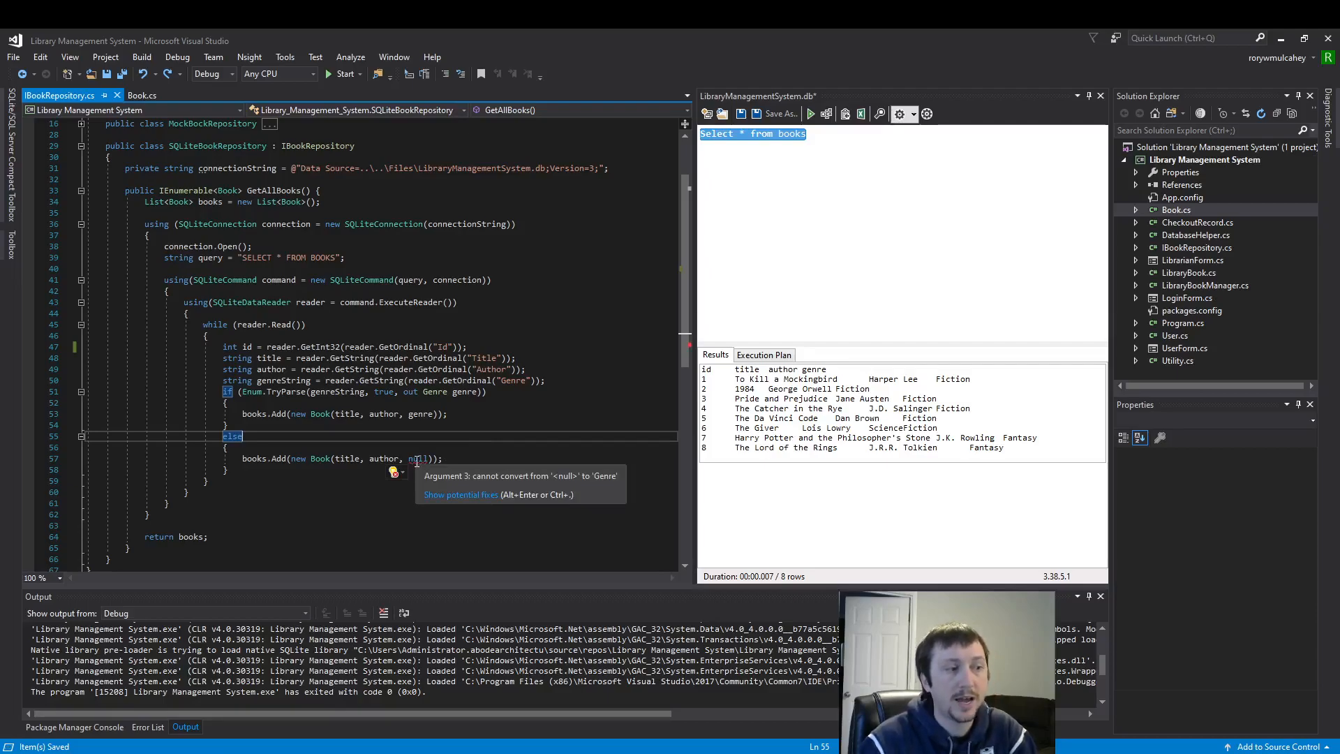
left_click(141, 94)
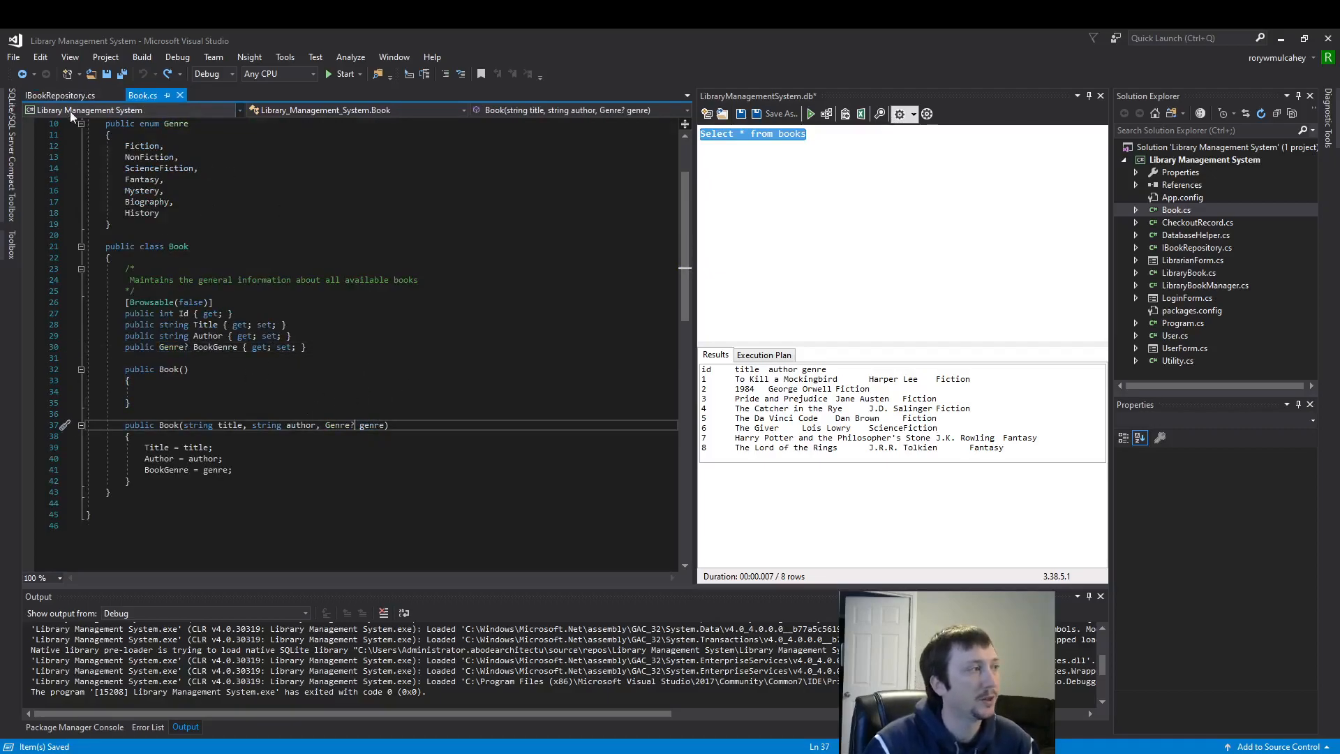
left_click(60, 95)
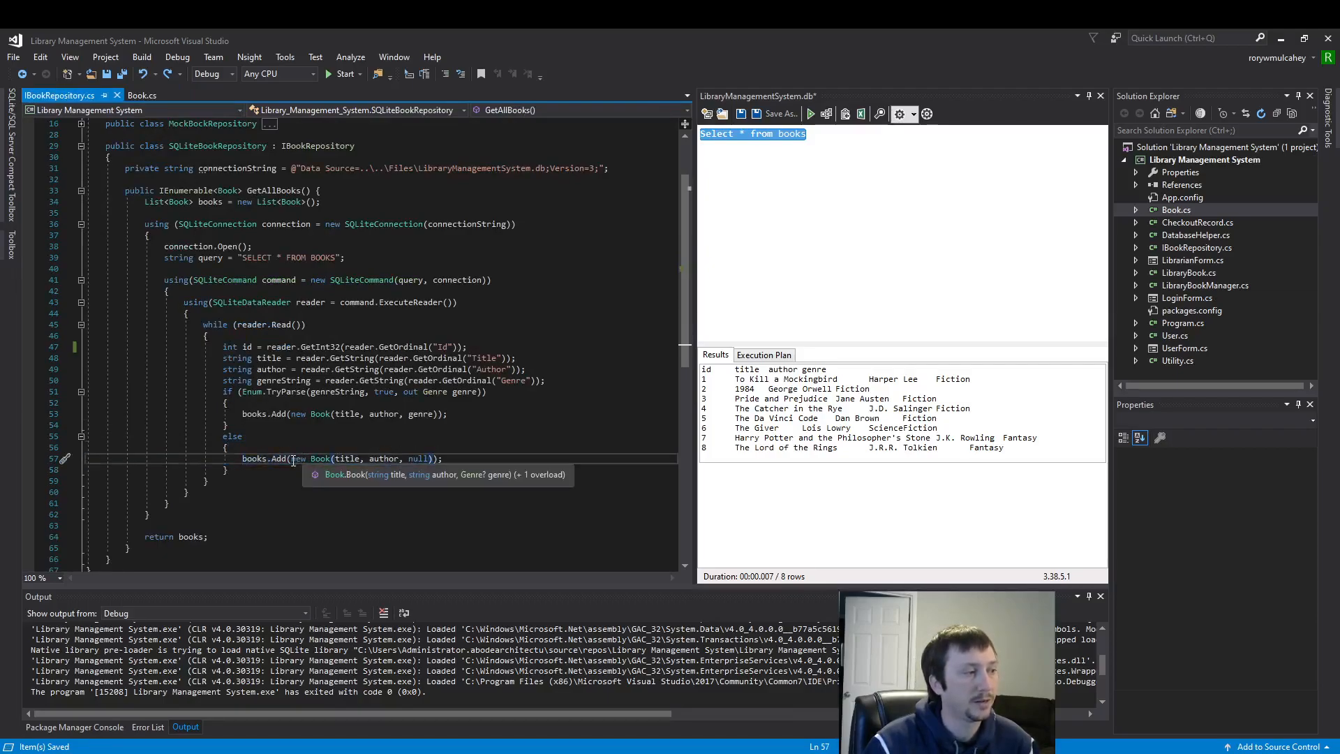
double_click(380, 457)
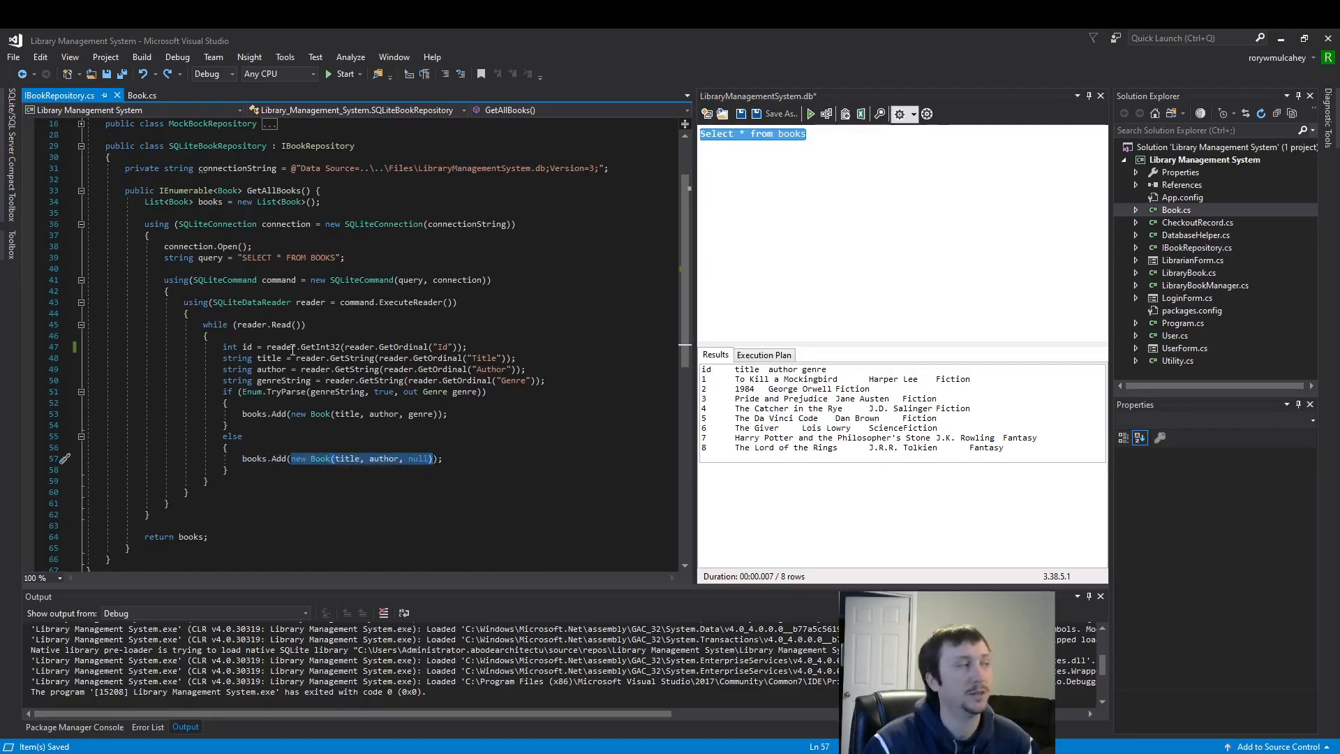
mouse_move(294, 357)
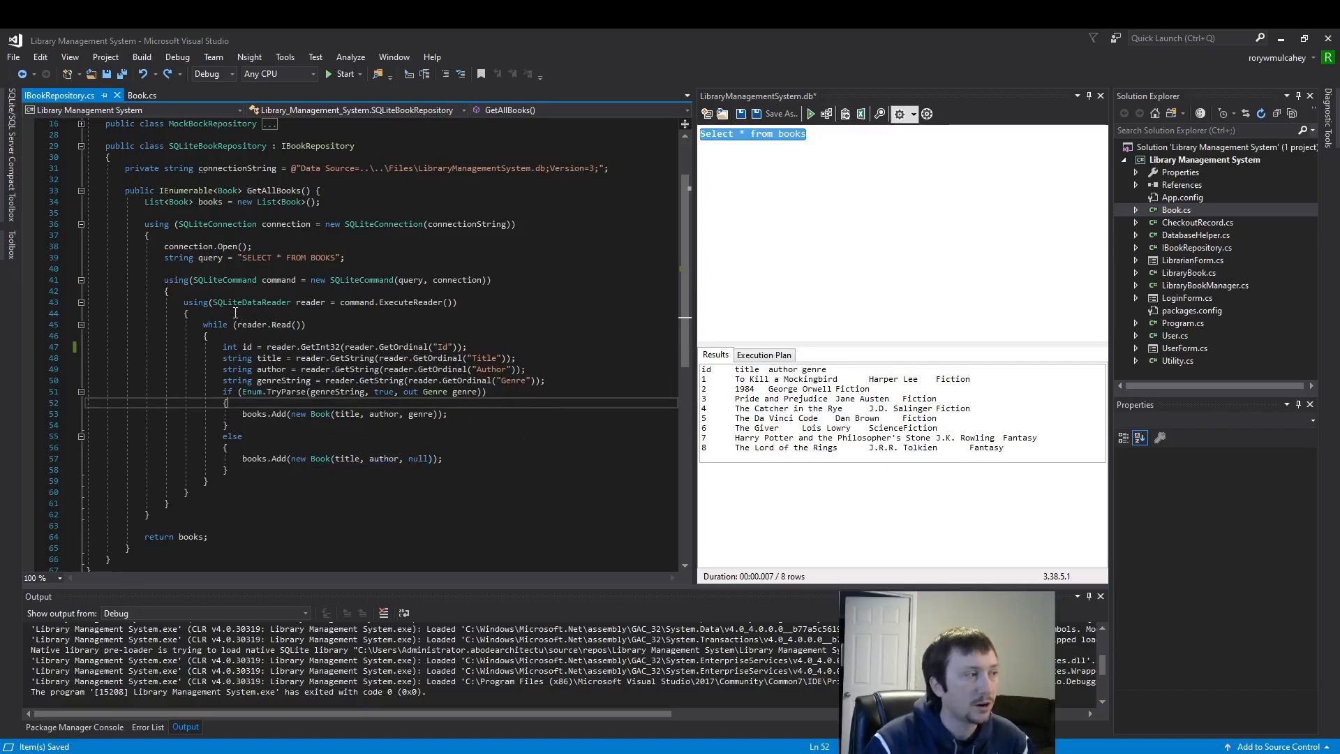
double_click(251, 302)
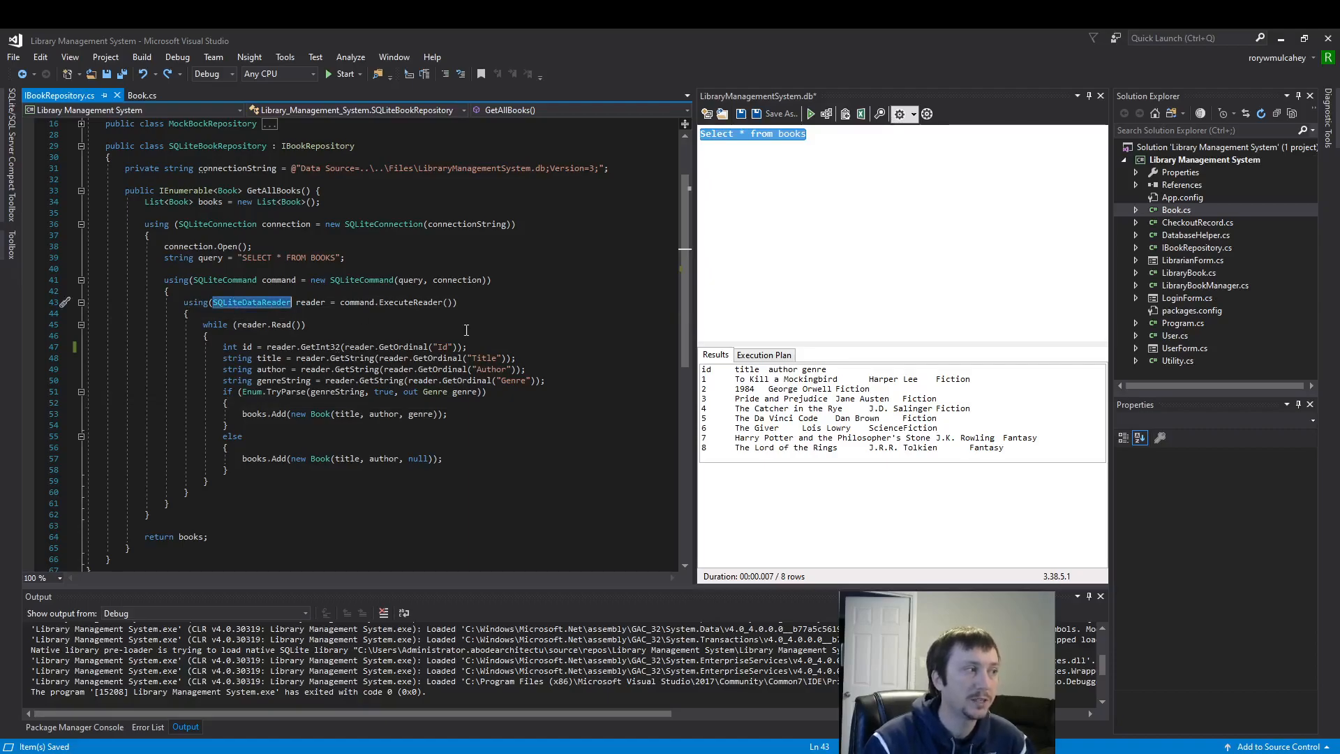